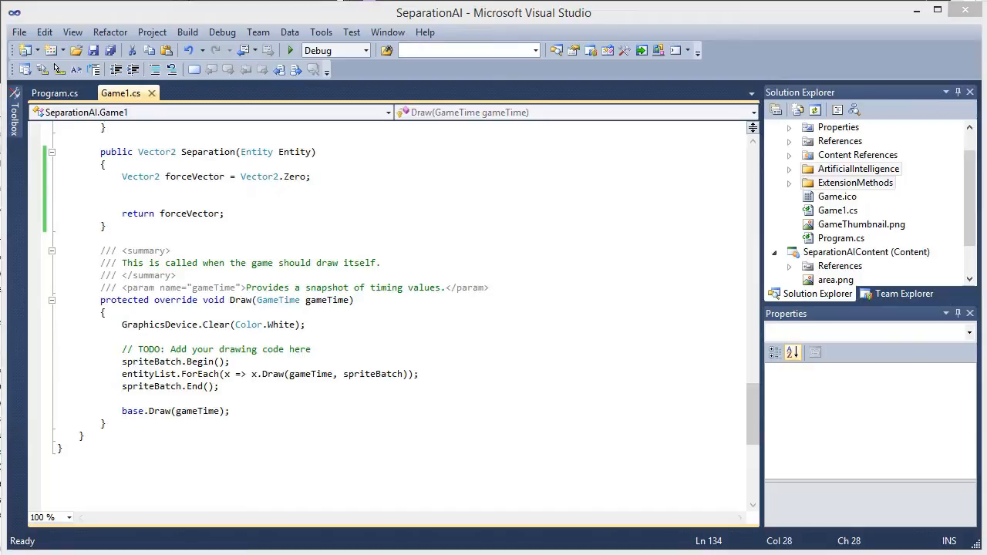
pyautogui.moveTo(400, 382)
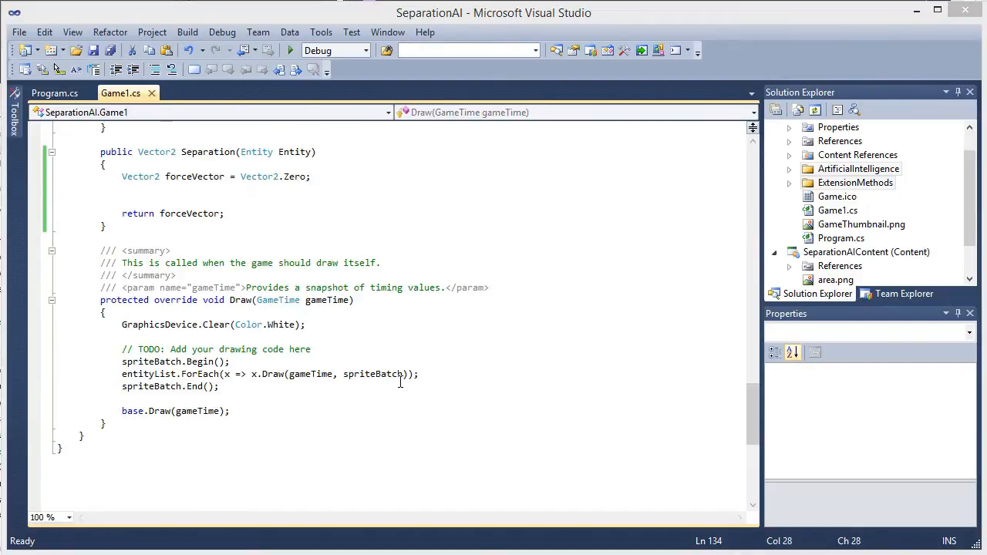
pyautogui.moveTo(381, 347)
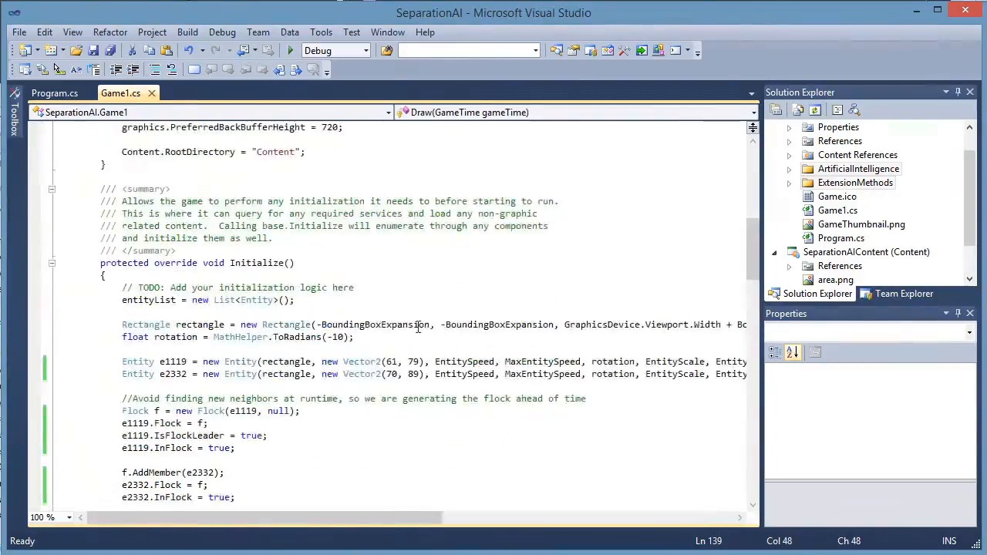
# Review Separation's code, then start a foreach loop over Entity.Flock's entities
pyautogui.scroll(-3)
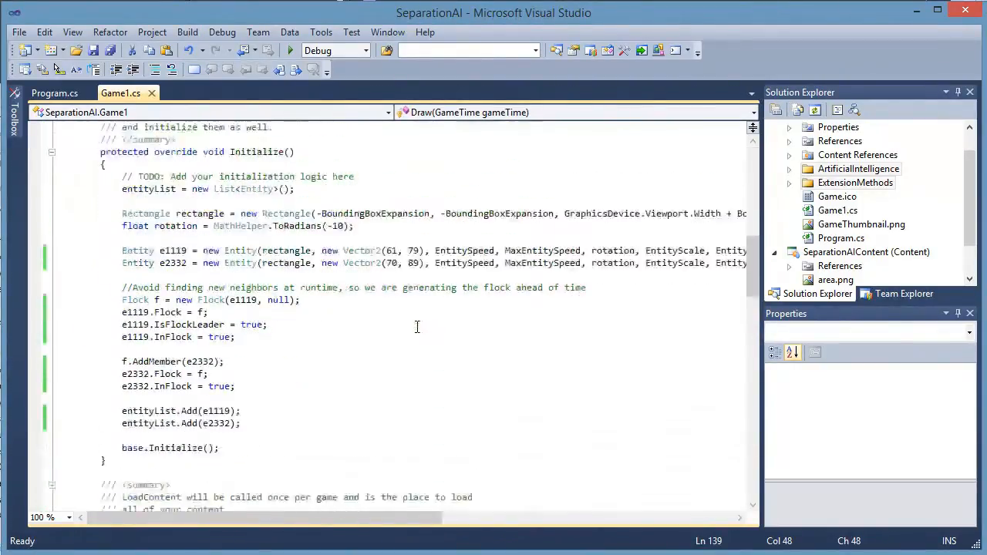
pyautogui.scroll(-3)
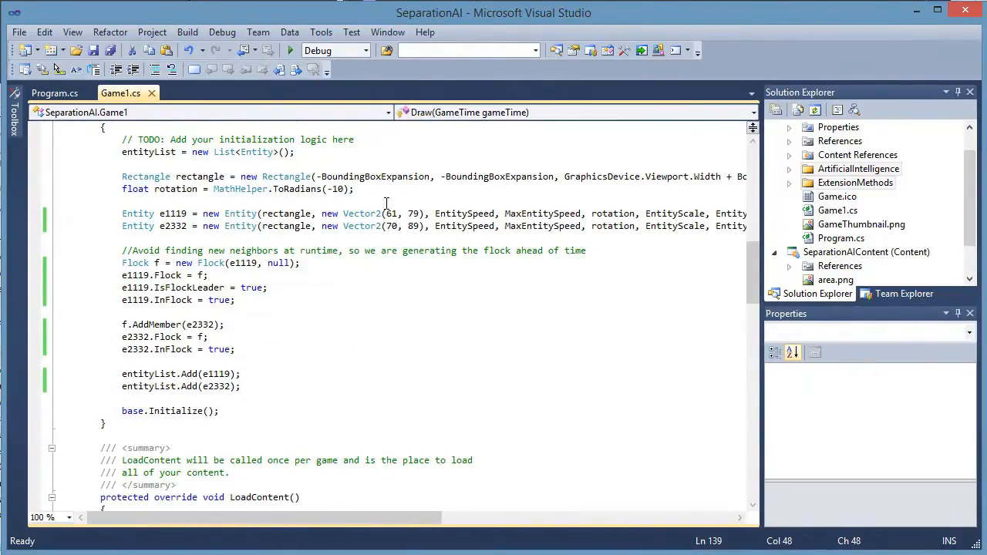
pyautogui.moveTo(420, 234)
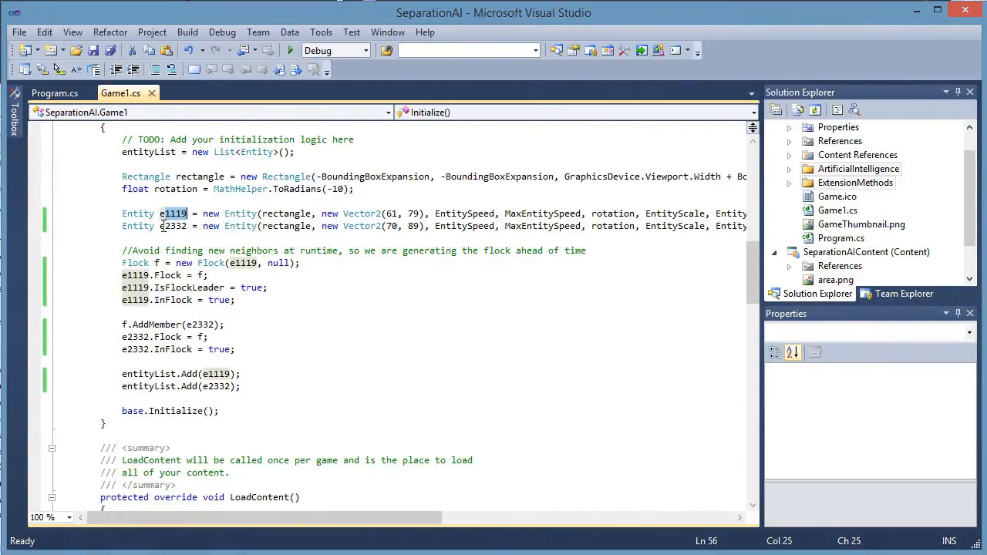
pyautogui.doubleClick(172, 225)
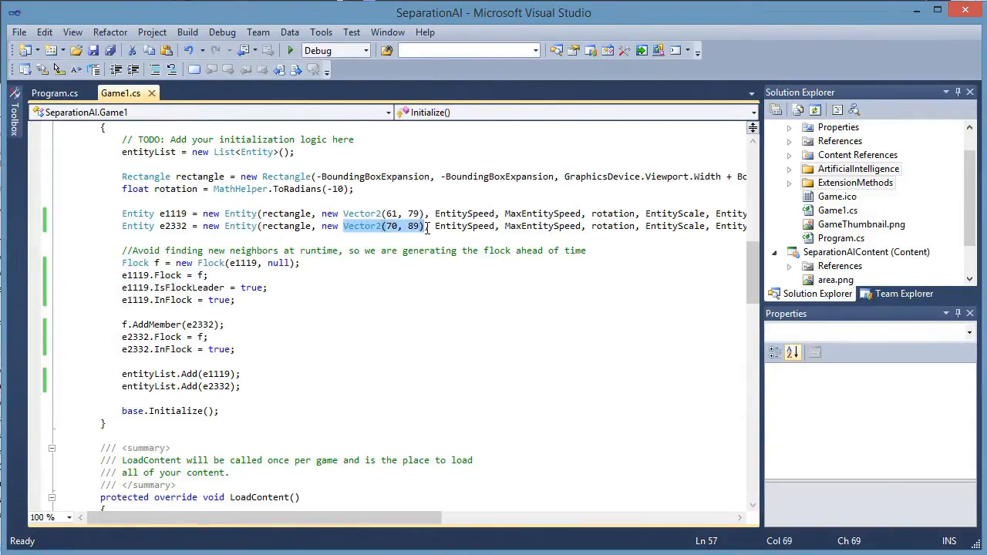
pyautogui.moveTo(391, 249)
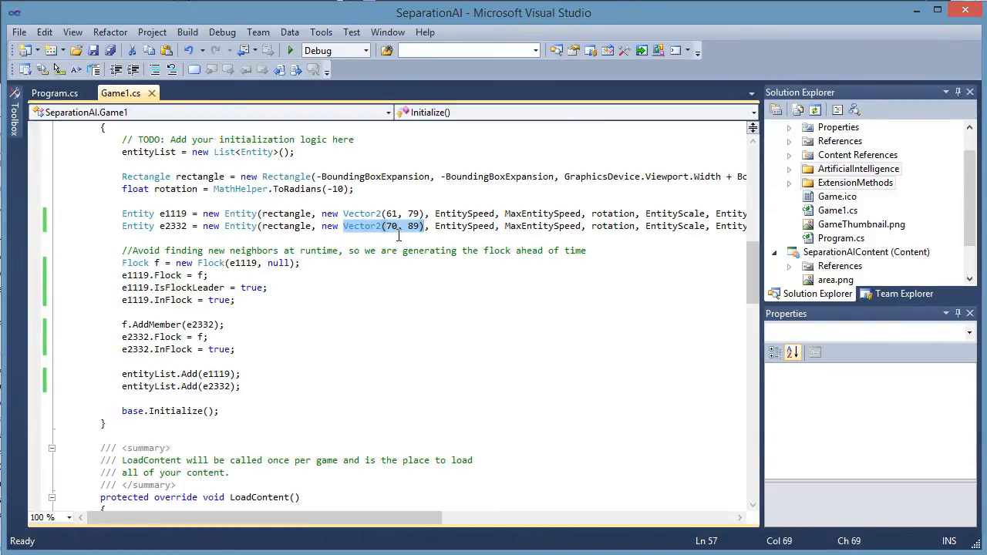
pyautogui.scroll(-3)
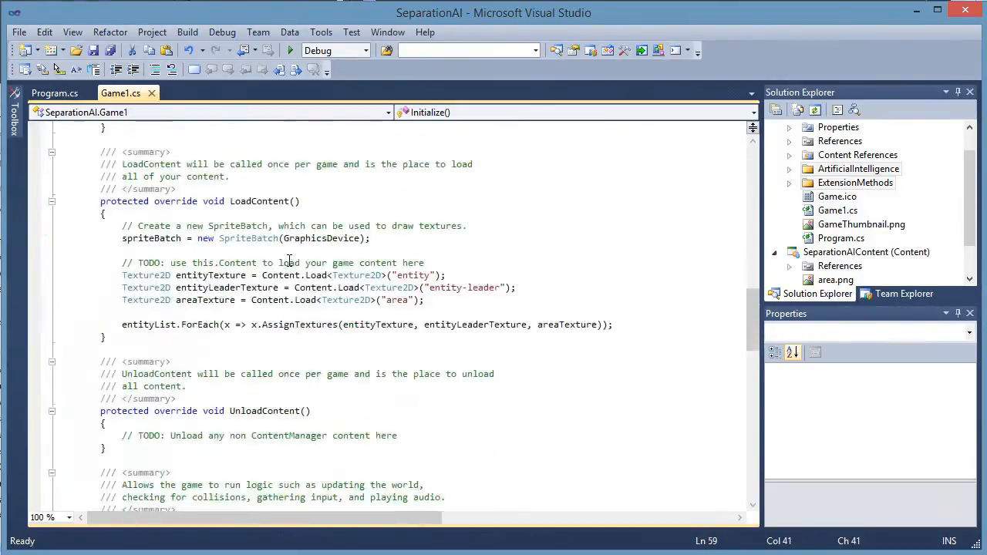
pyautogui.scroll(-3)
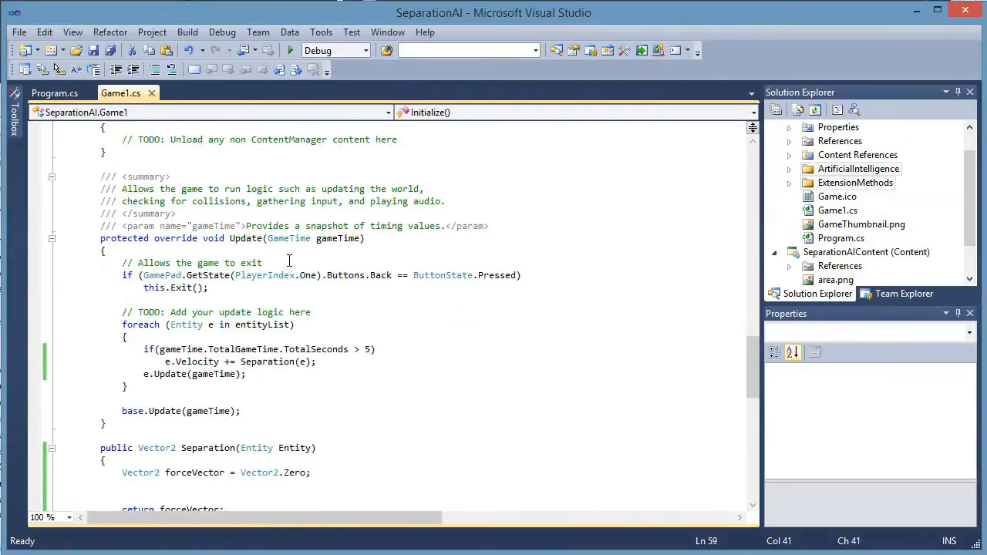
pyautogui.scroll(-3)
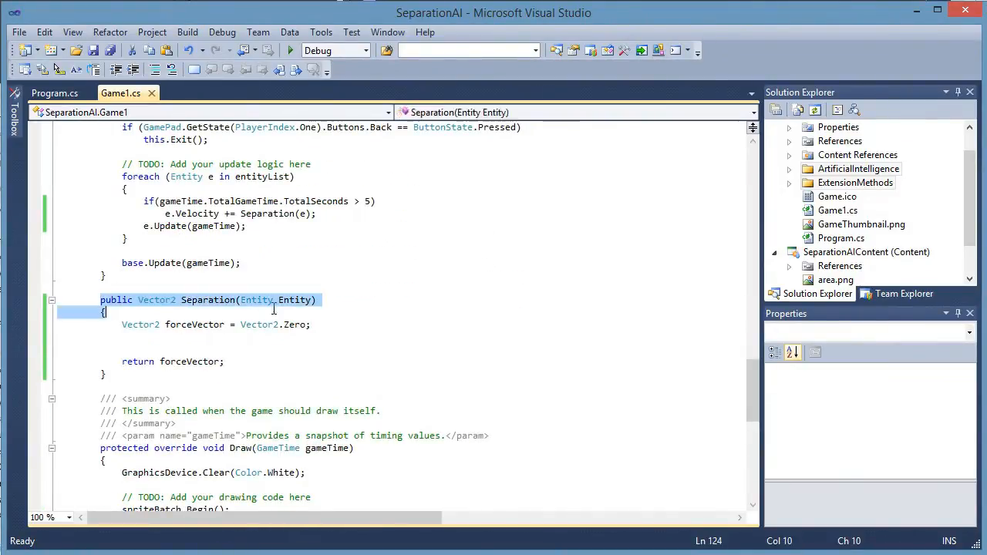
pyautogui.click(189, 324)
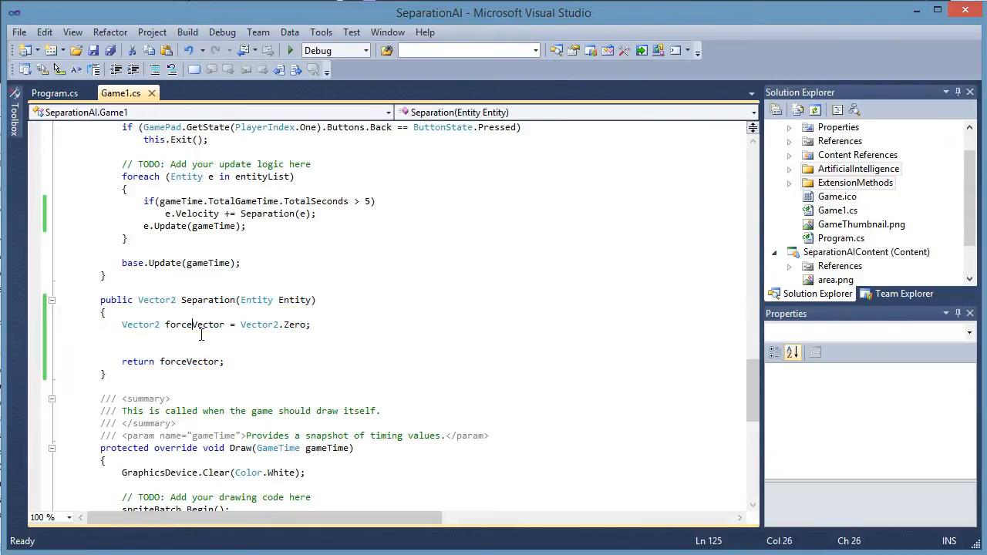
pyautogui.doubleClick(156, 299)
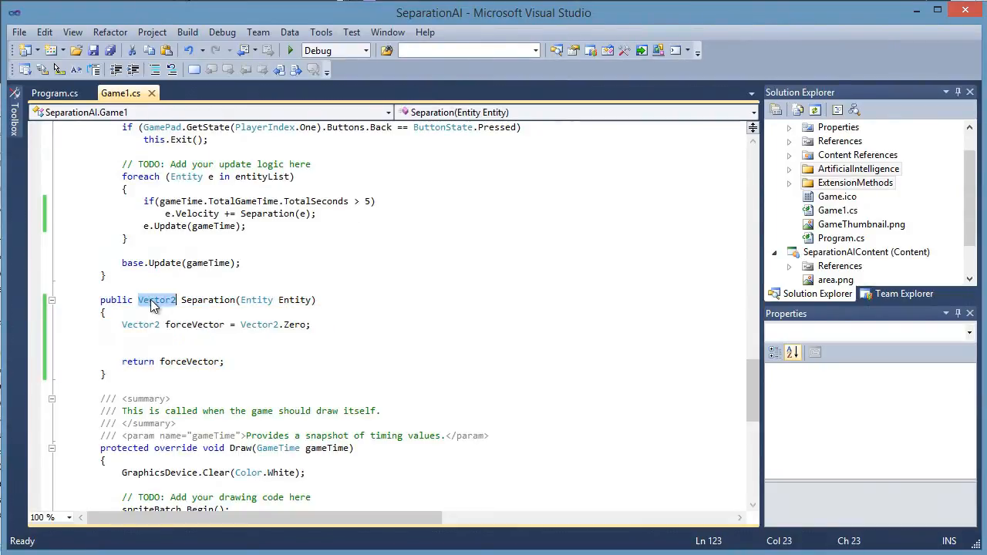
pyautogui.click(255, 299)
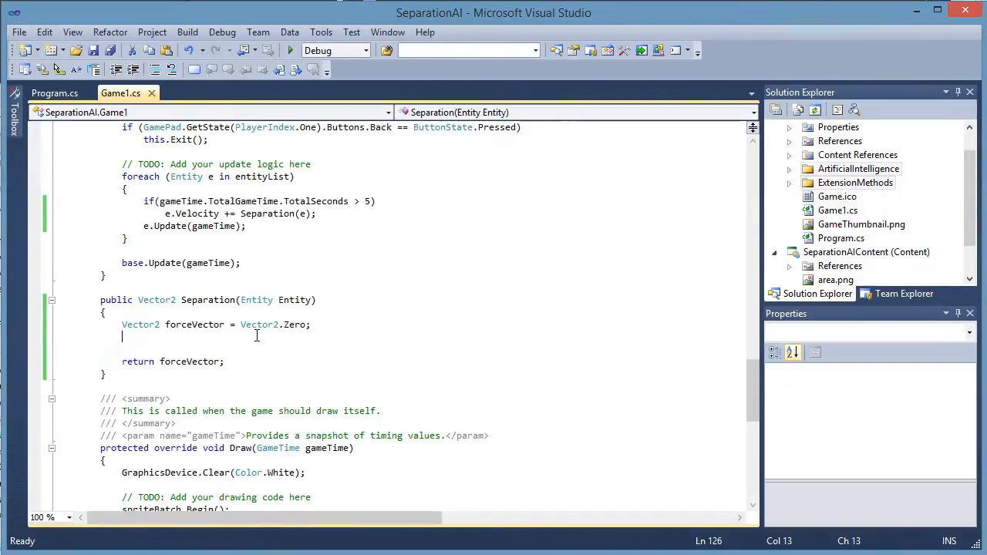
pyautogui.moveTo(211, 347)
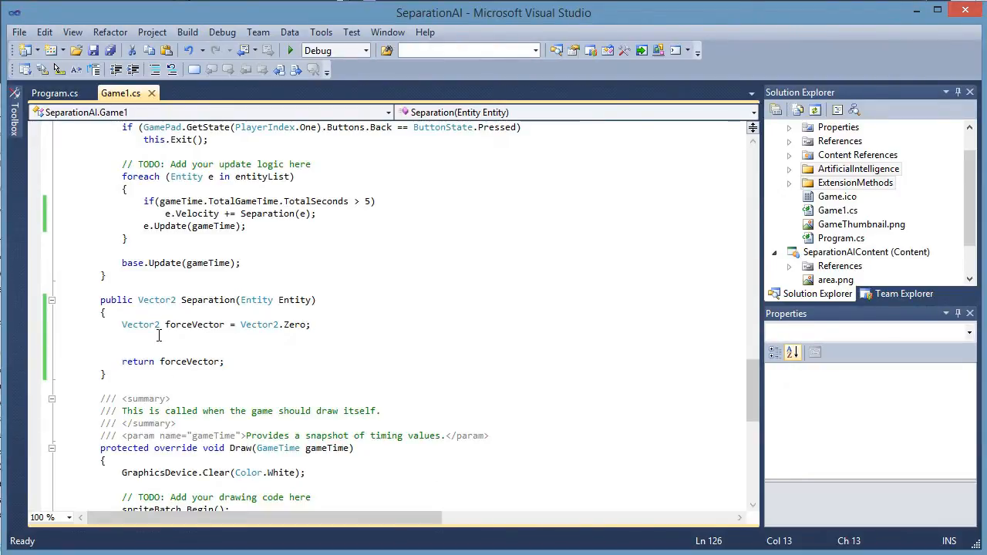
pyautogui.write('foreach(Entity e')
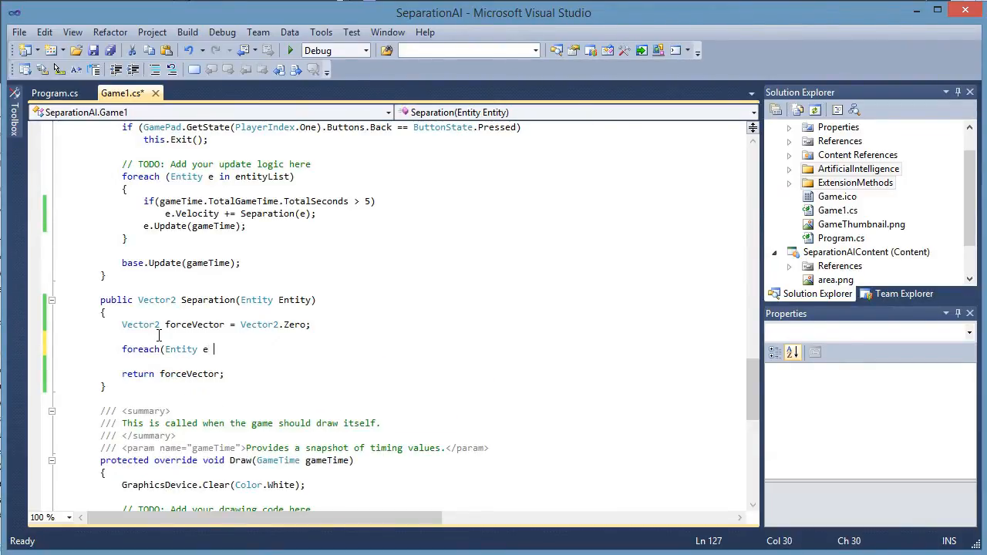
pyautogui.write('in Entity.Flock.Entities)')
pyautogui.write('}')
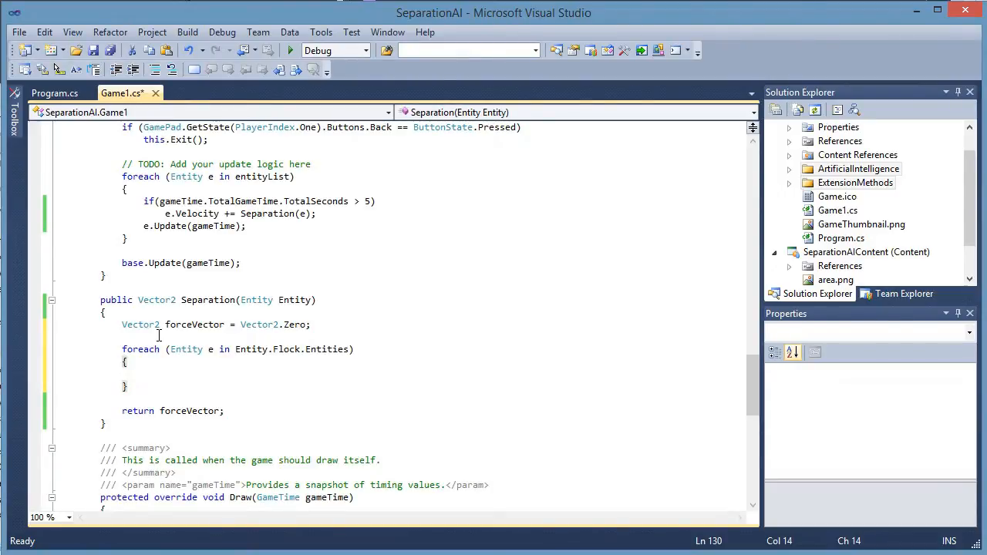
# Inside the loop, comment 'Check the entity we are investigating is not ourself' and add if (e != Entity)
pyautogui.click(143, 373)
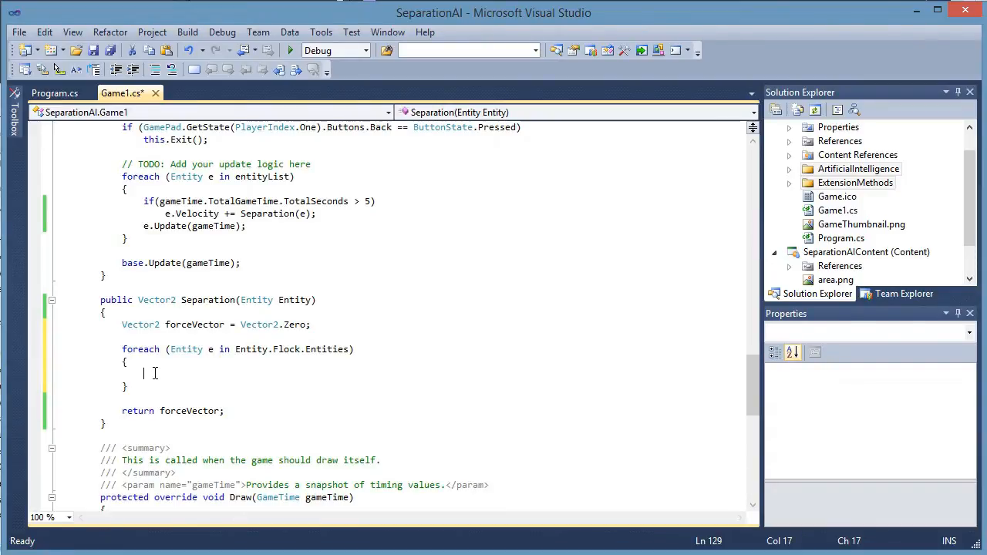
pyautogui.write('//Check to make sure')
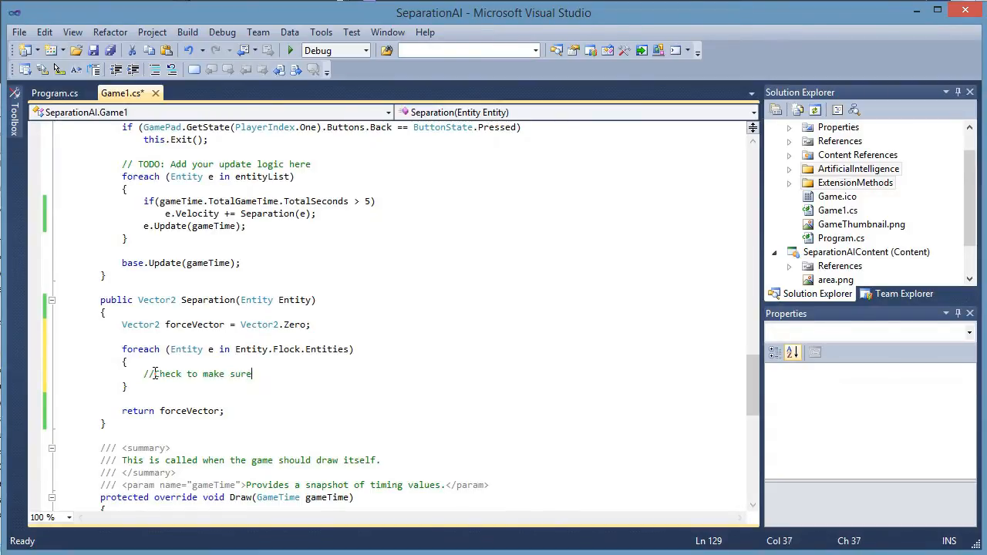
pyautogui.write('the entity we')
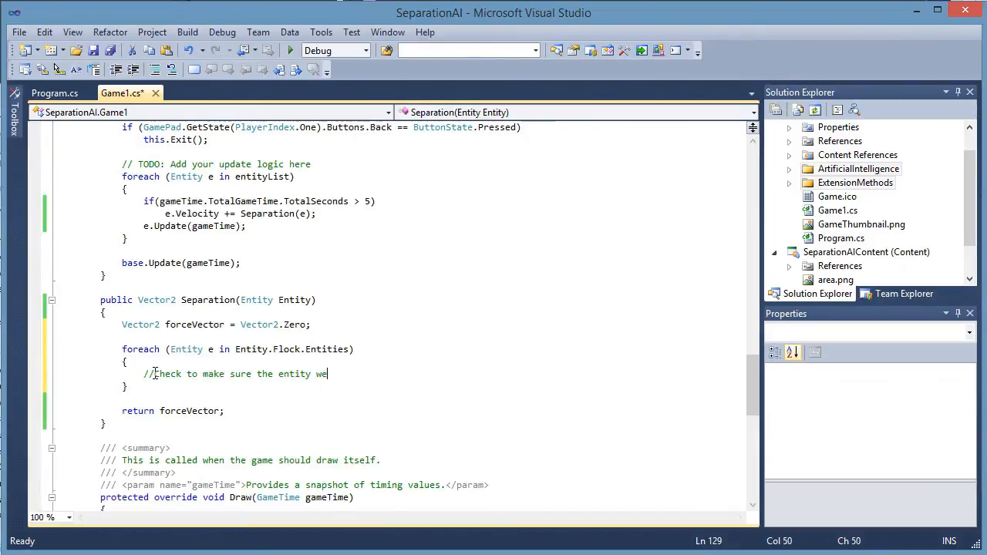
pyautogui.write('are investi')
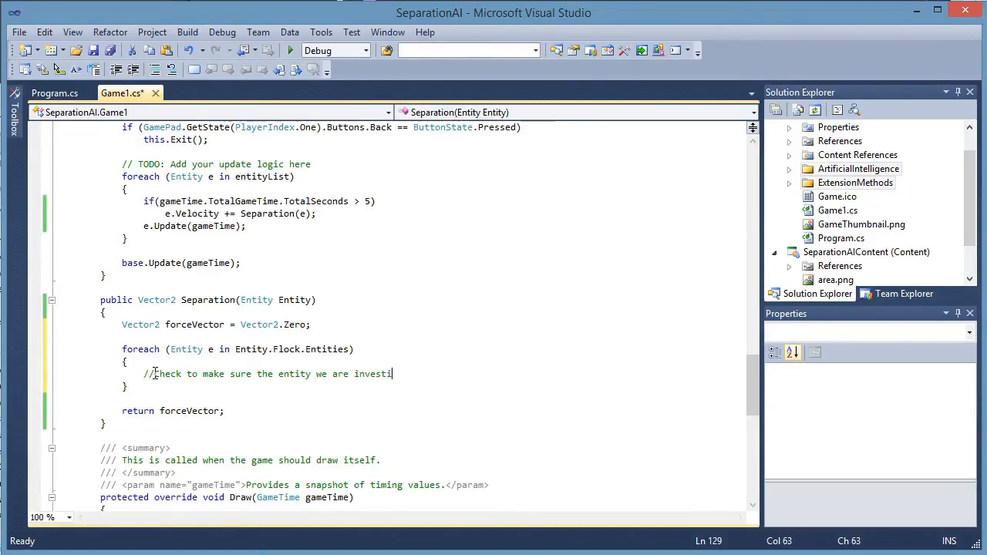
pyautogui.write('gating')
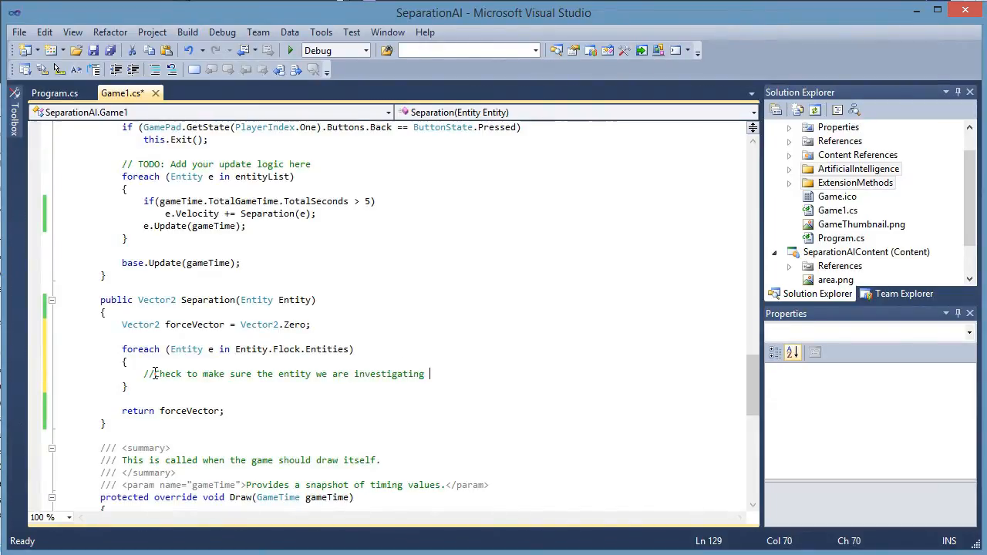
pyautogui.write('is not ourself')
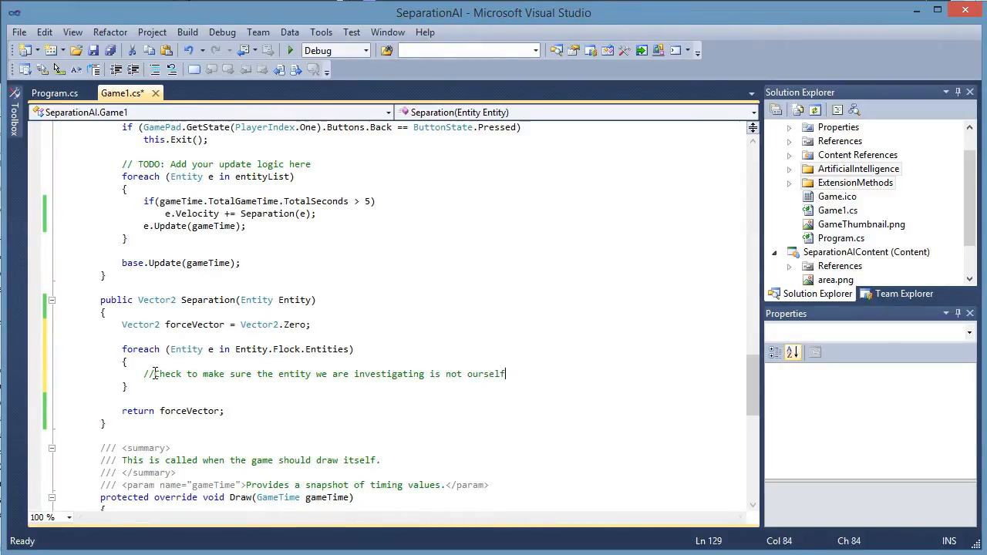
pyautogui.write('if(')
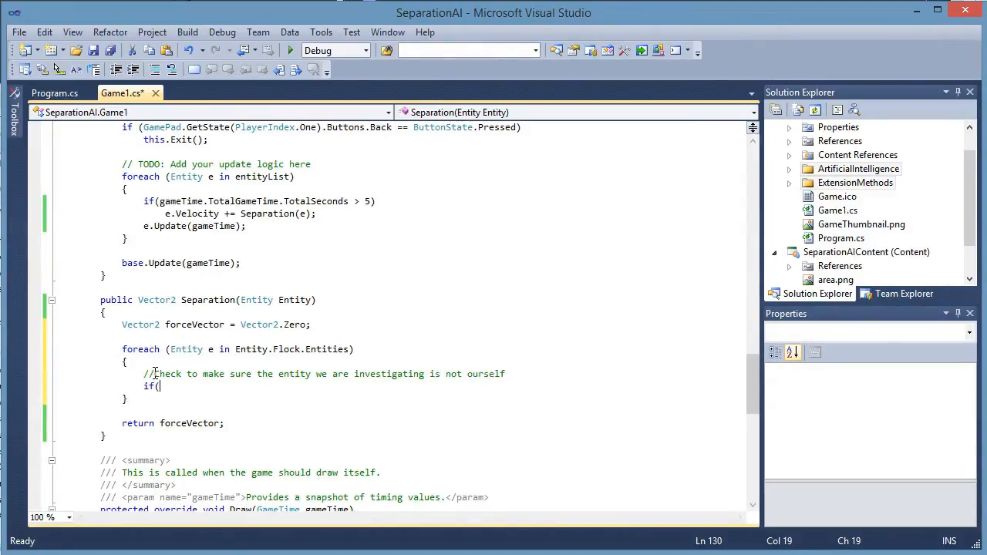
pyautogui.write('e !')
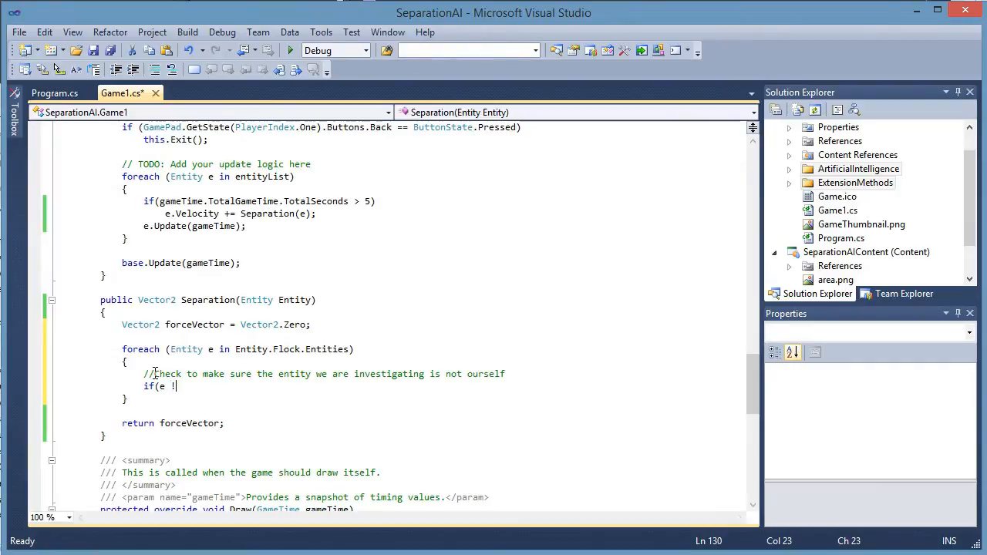
pyautogui.write('= Entity')
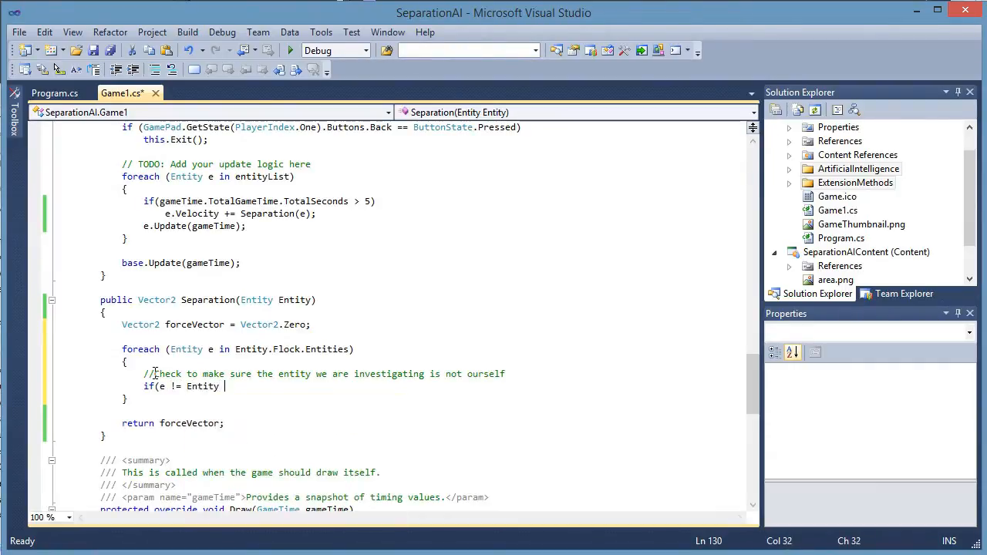
pyautogui.write('\\')
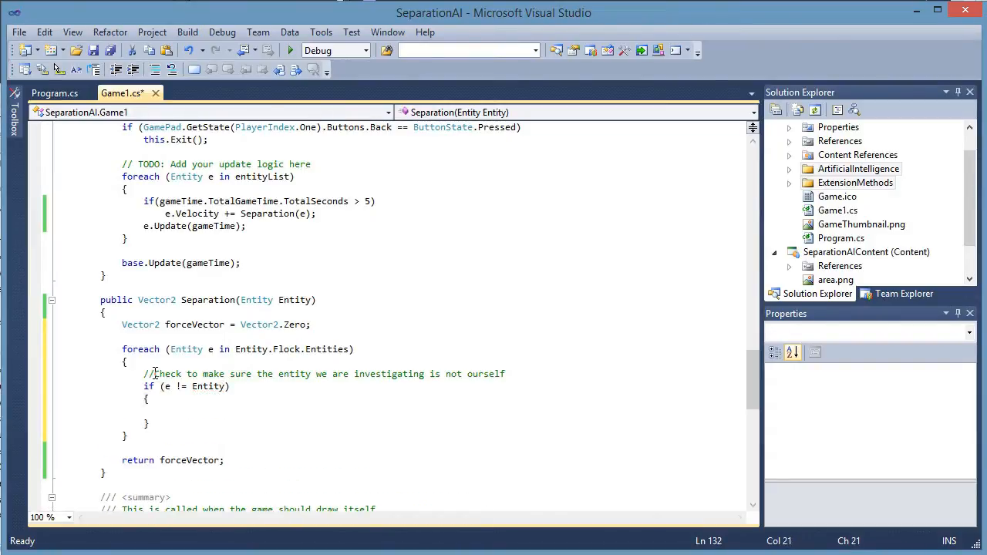
pyautogui.click(164, 409)
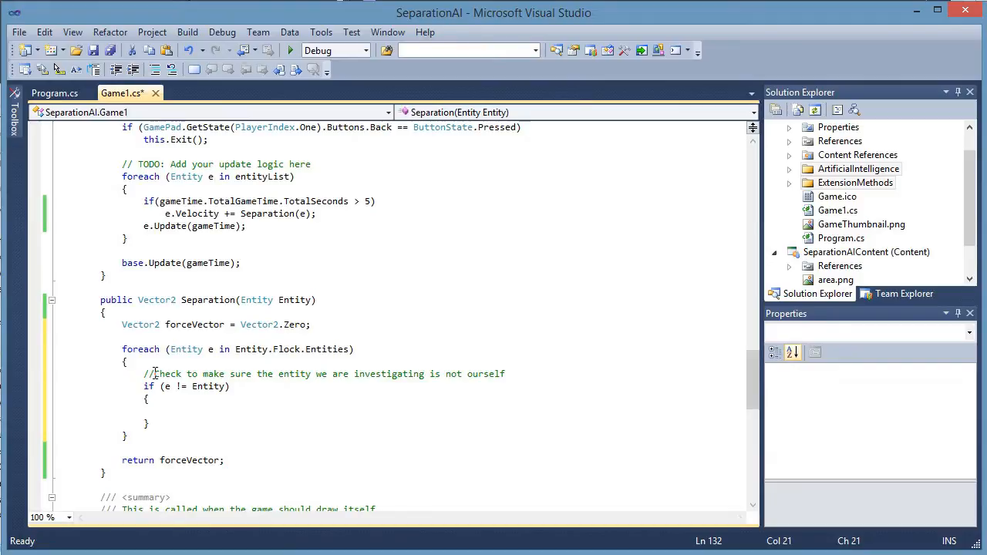
# Add if (Vector2.DistanceSquared(e.Position, Entity.Position) < Entity.SeparationDistance) with an empty body
pyautogui.write('if(Vec')
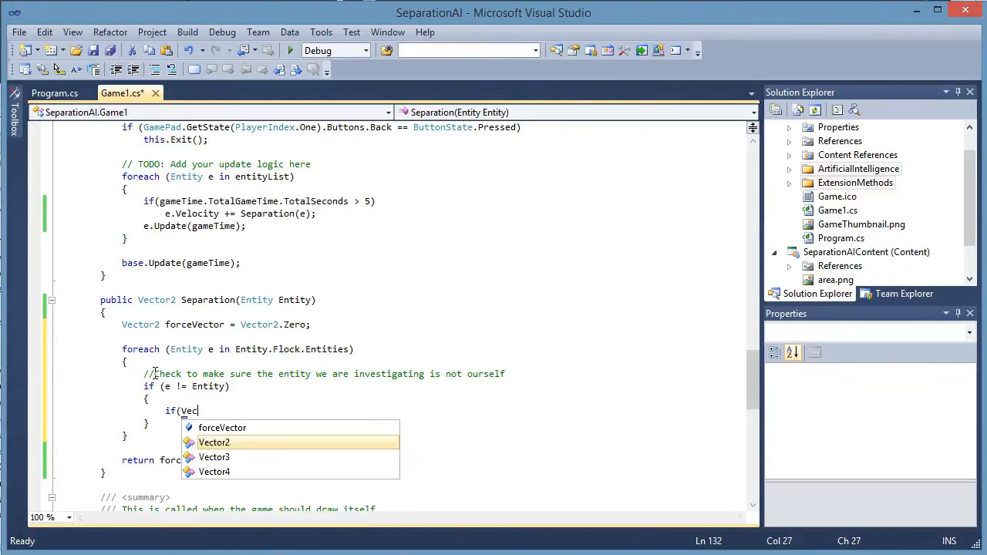
pyautogui.write('tor2.DistanceSquared(')
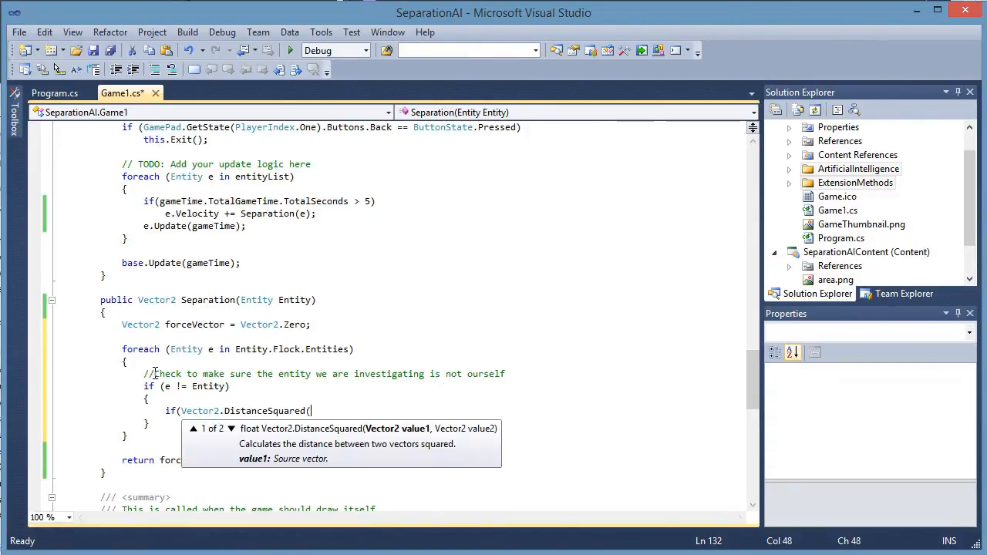
pyautogui.write('e.pos')
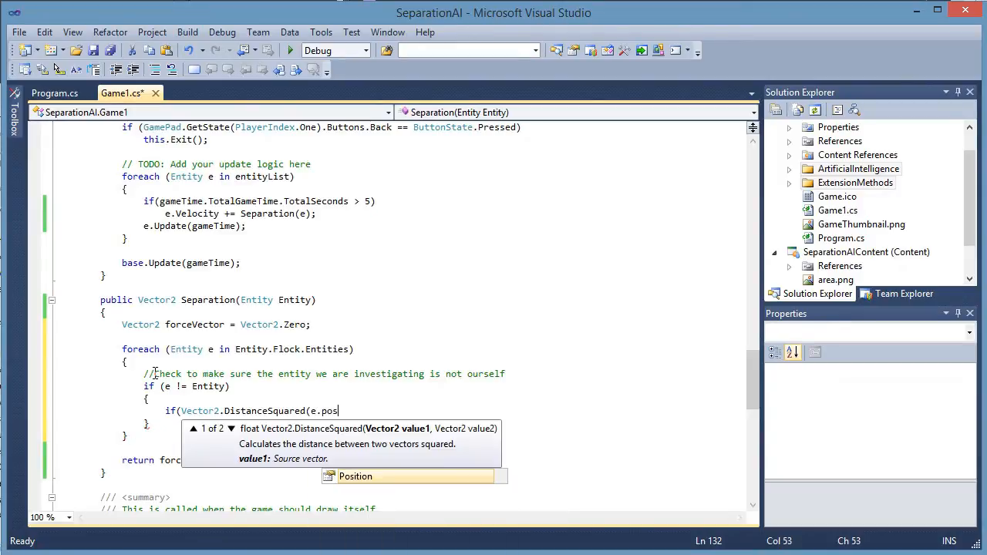
pyautogui.write('ition,')
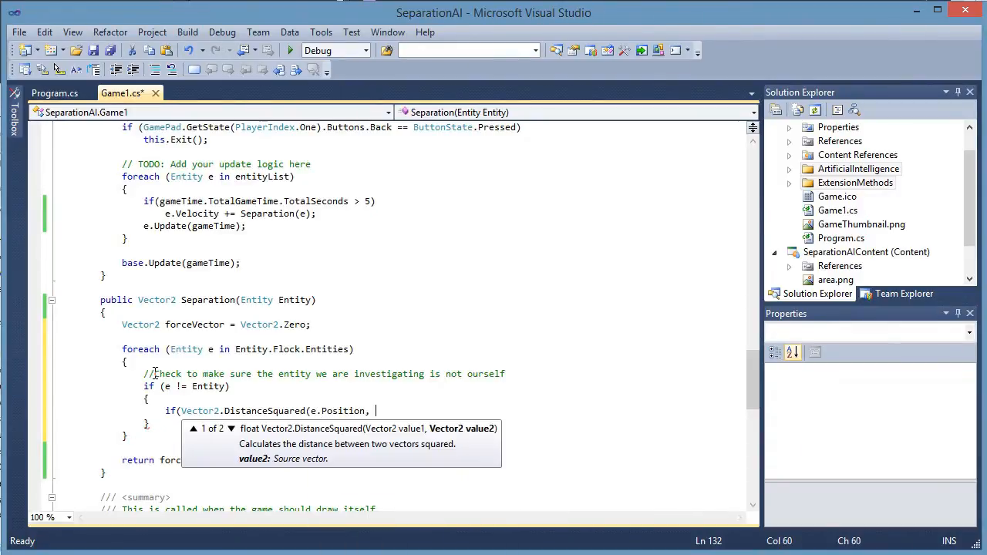
pyautogui.write('Entity.Position')
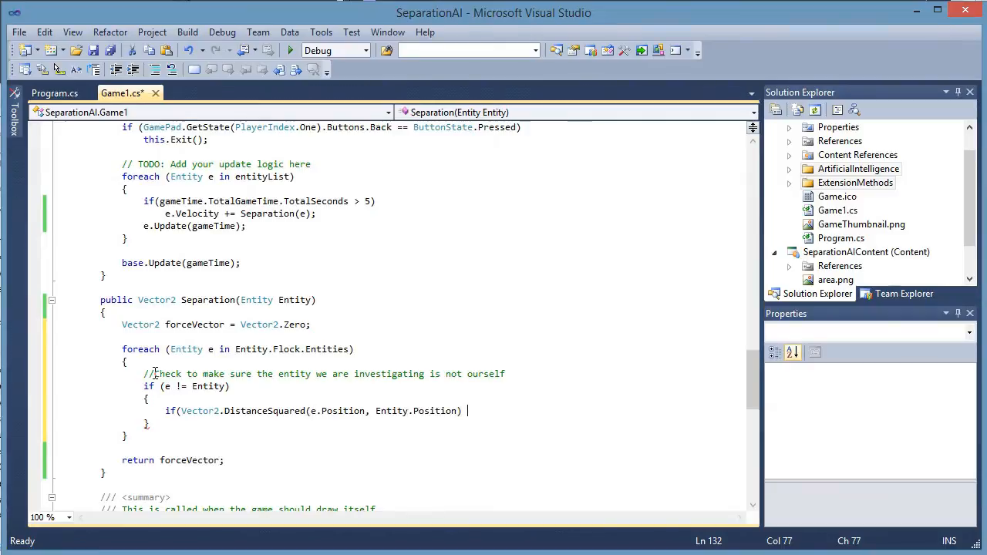
pyautogui.write('< Entity.SeparationDistance')
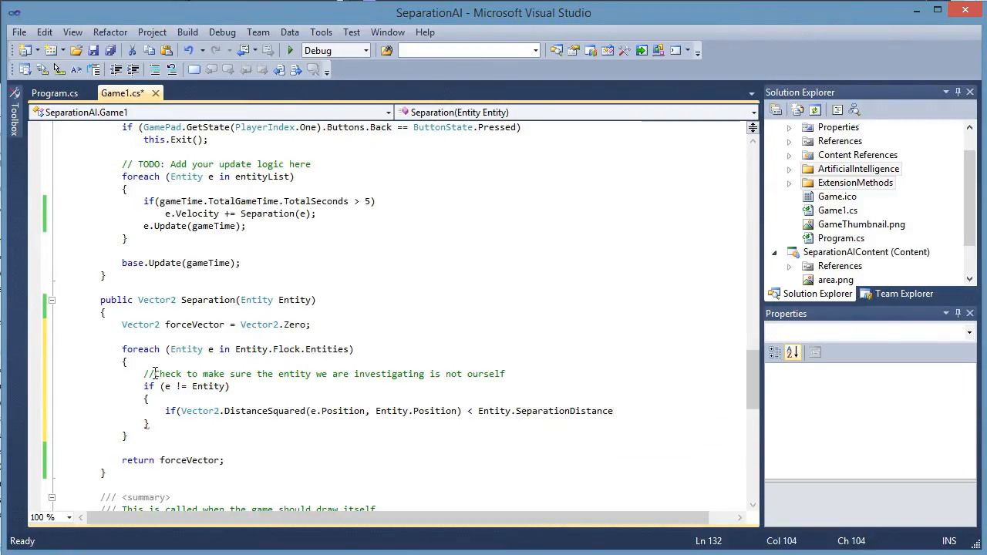
pyautogui.write(')')
pyautogui.write('{')
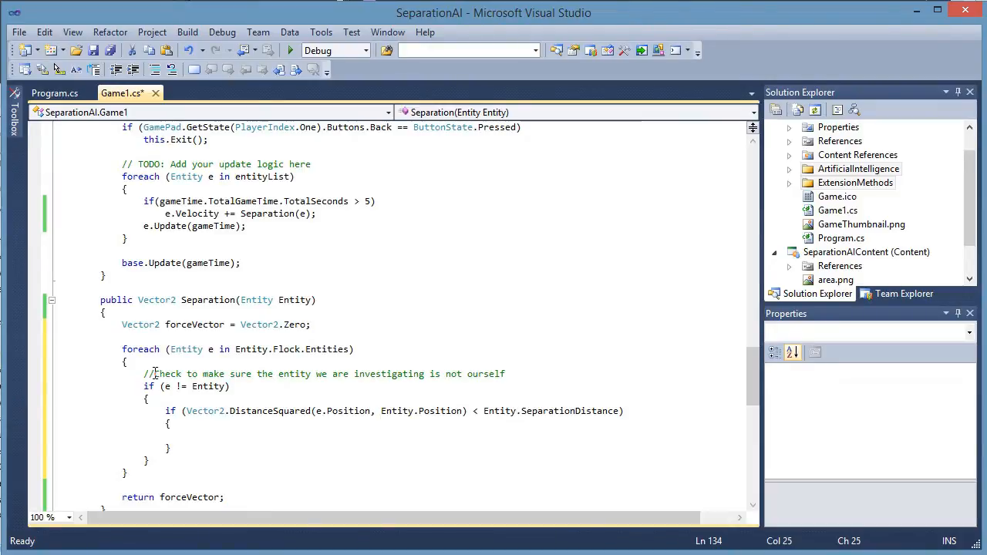
# Comment 'Calculate the heading vector between the source entity and its neighbour' inside the distance check
pyautogui.click(185, 434)
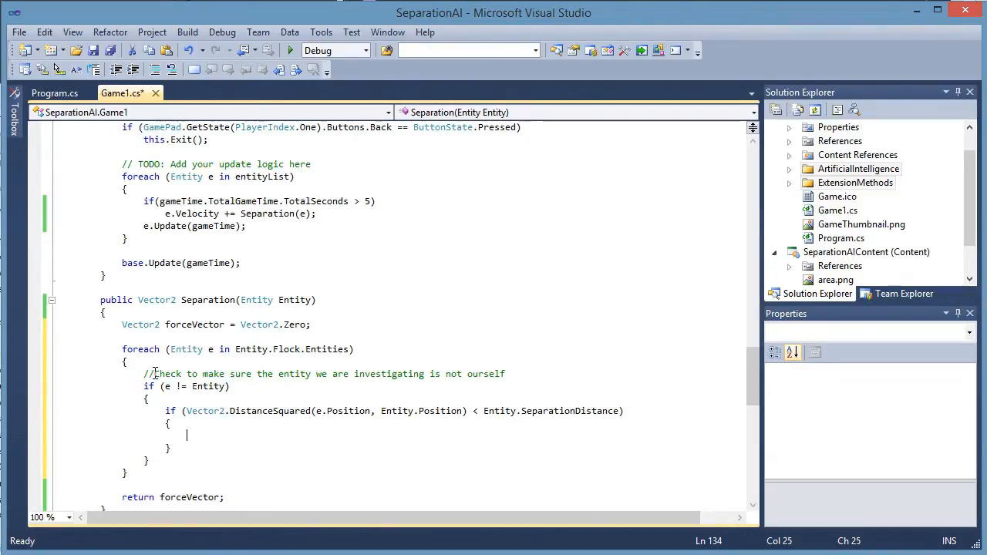
pyautogui.write('//')
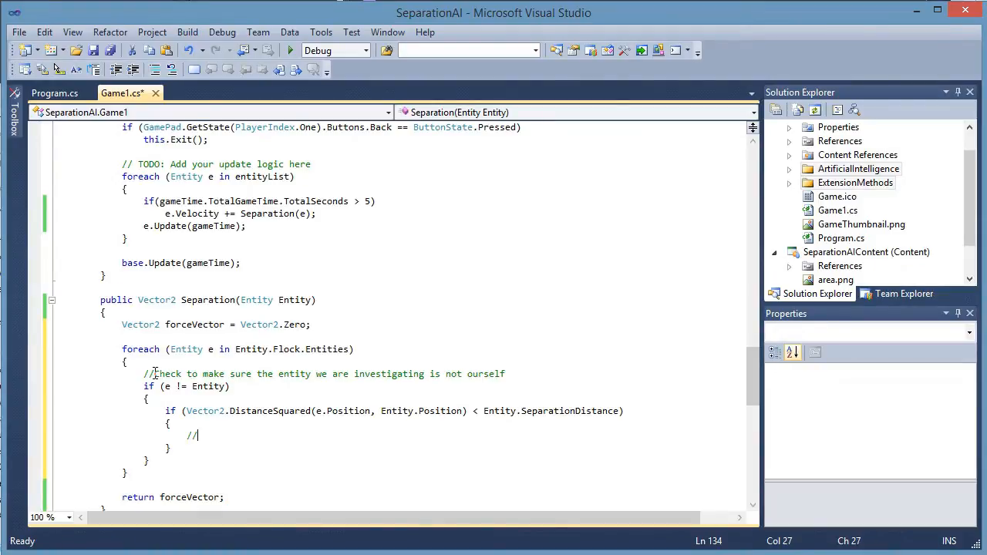
pyautogui.write('Calcul')
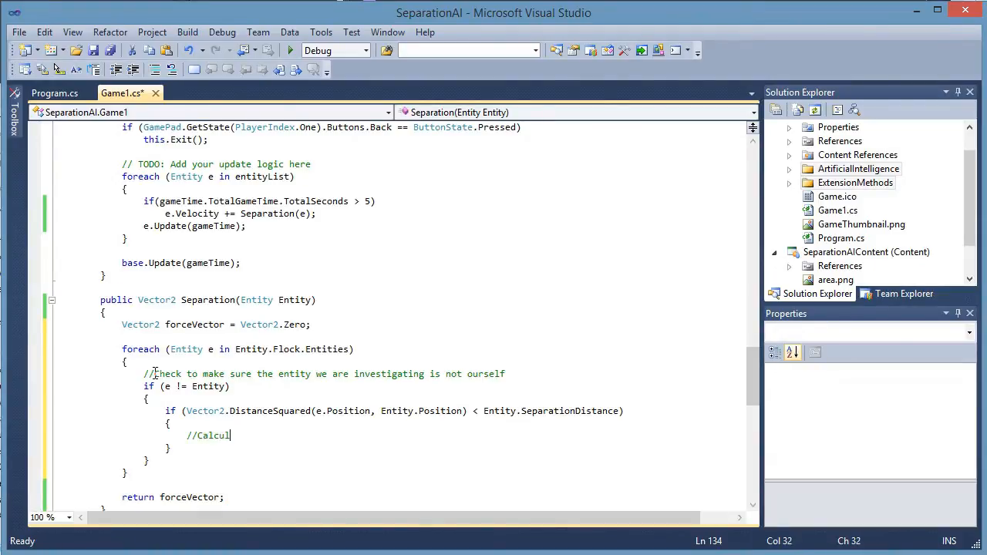
pyautogui.write('ate the head')
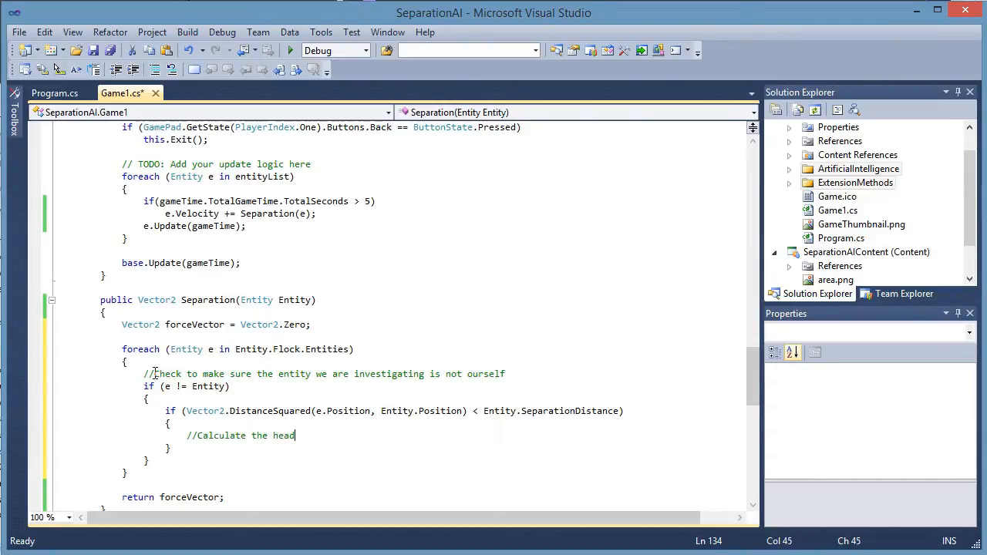
pyautogui.write('ing vector be')
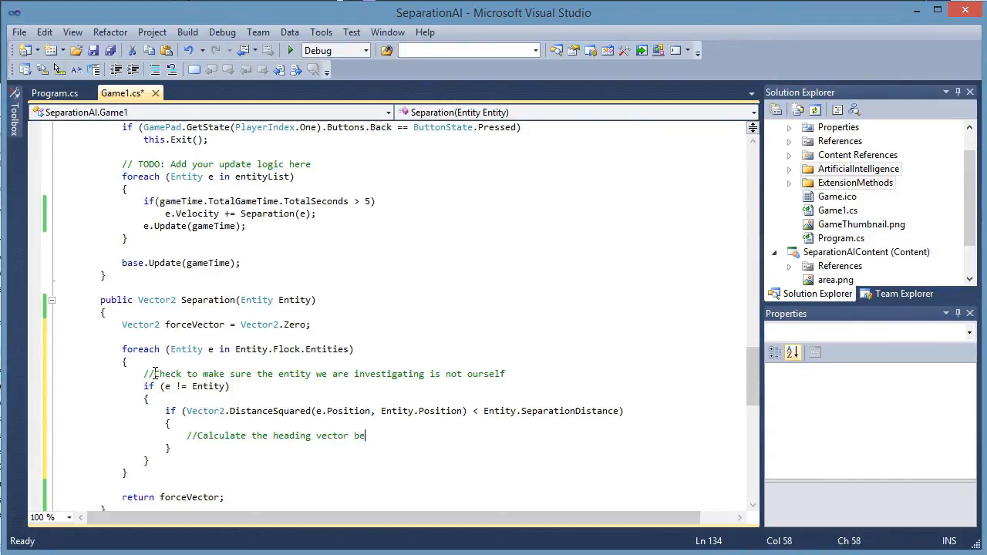
pyautogui.write('tween the source')
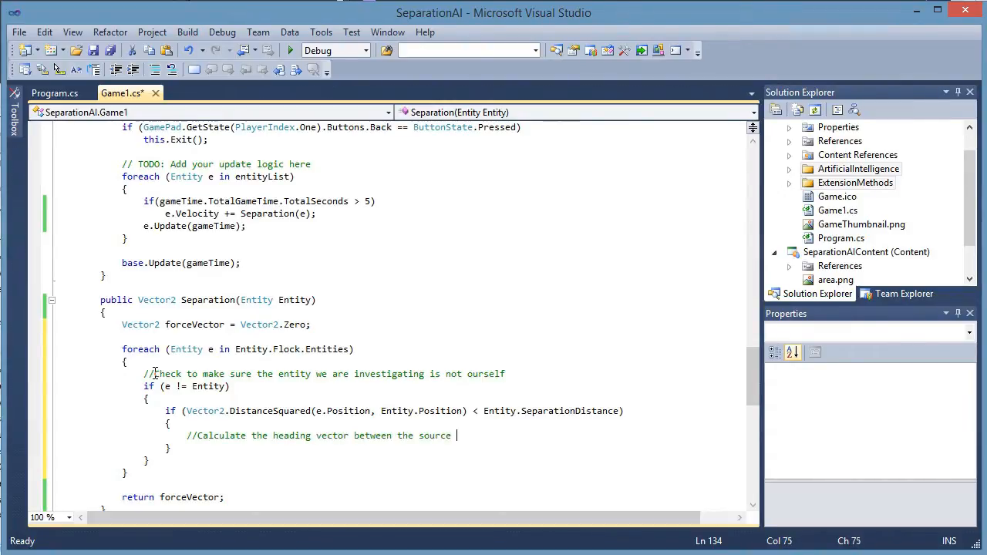
pyautogui.write('entity and its')
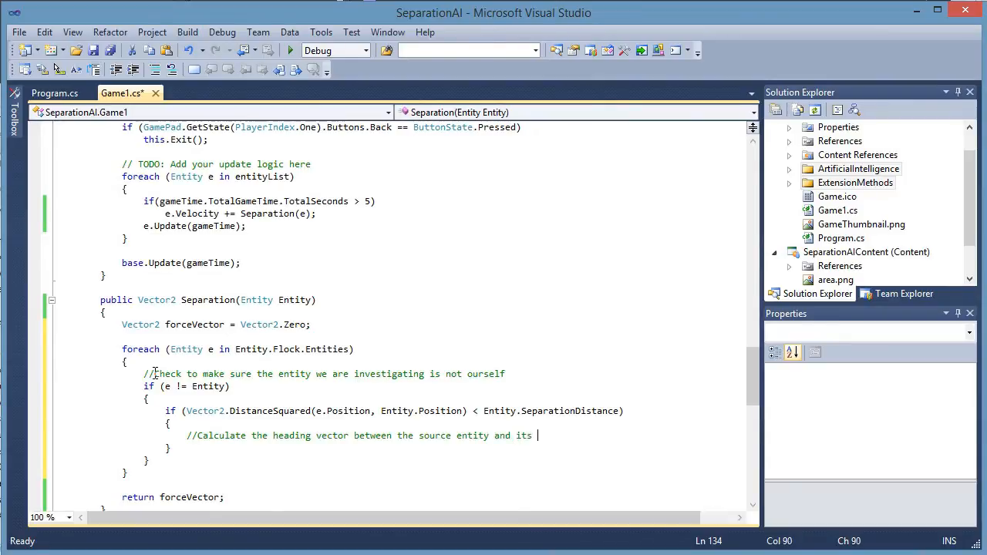
pyautogui.write('neighbor')
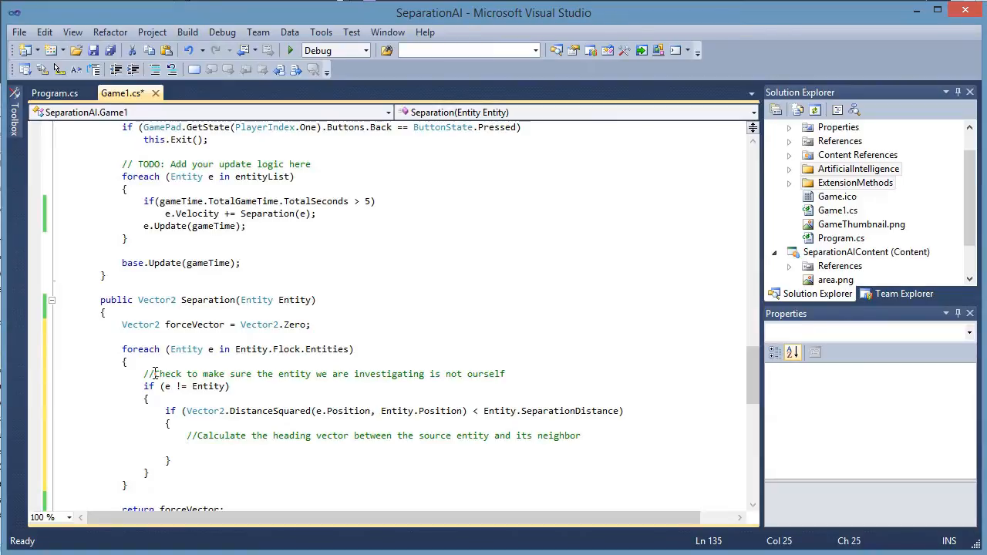
# Declare Vector2 headingVector = Entity.Position - e.Position and move to the next line
pyautogui.write('Vector2')
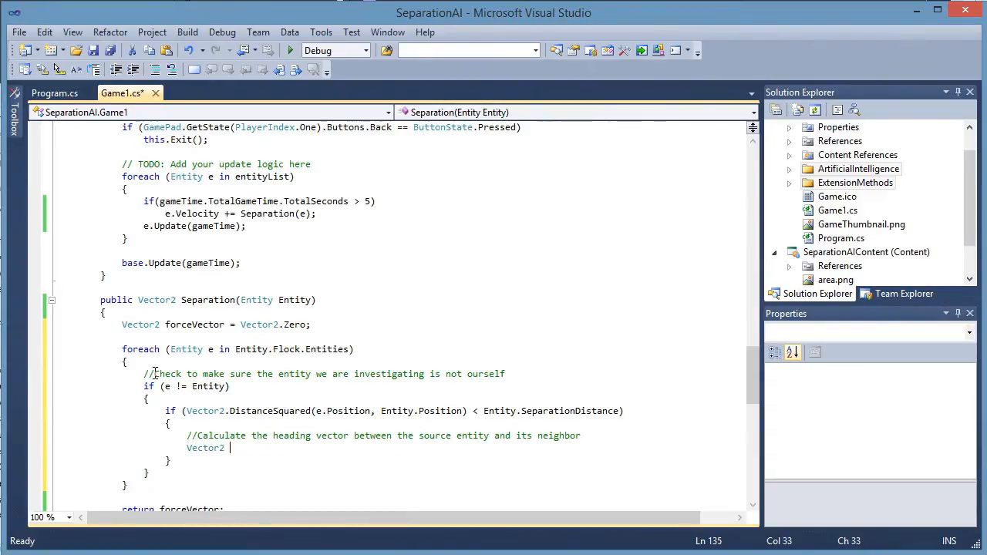
pyautogui.write('headingVe')
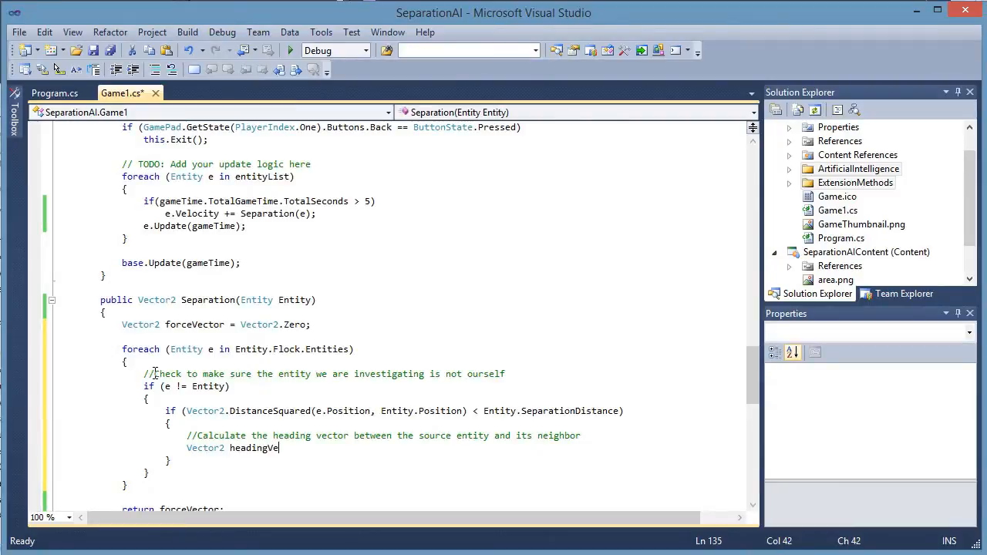
pyautogui.write('ctor')
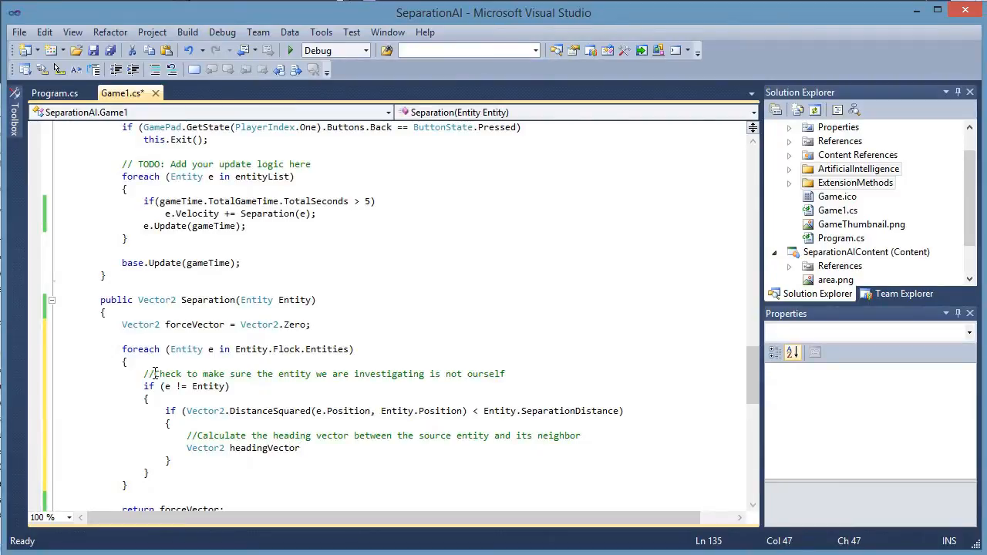
pyautogui.write('Entity.Position - e.Position')
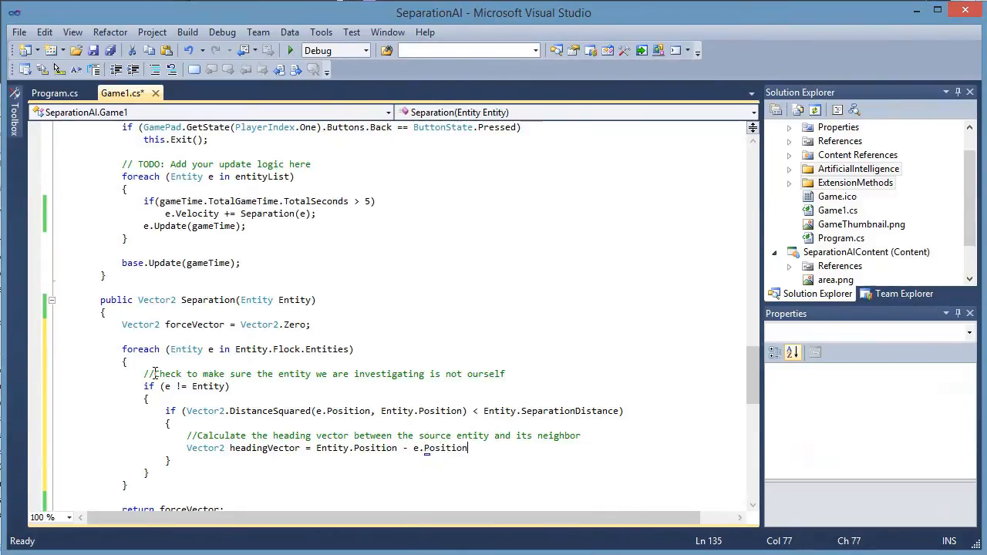
pyautogui.write(';')
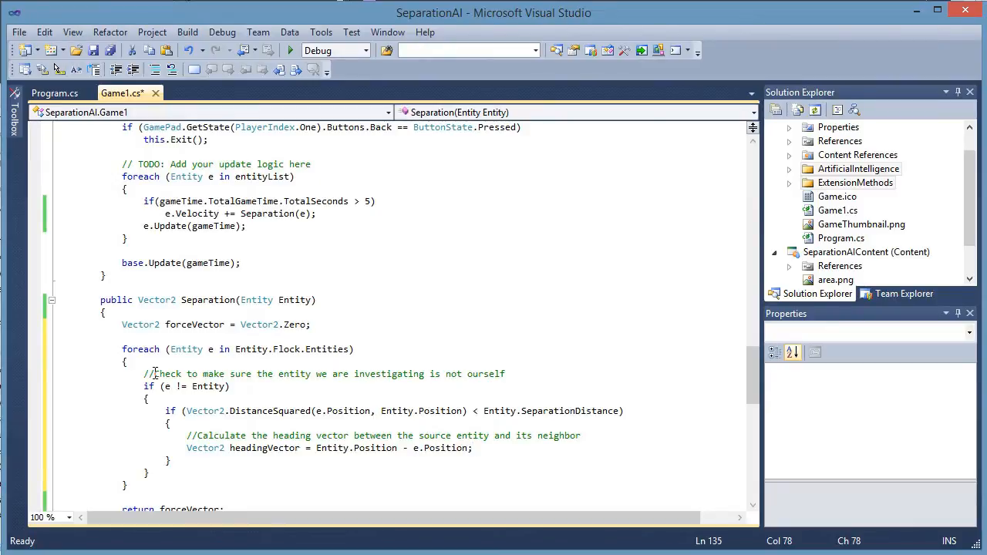
pyautogui.click(473, 447)
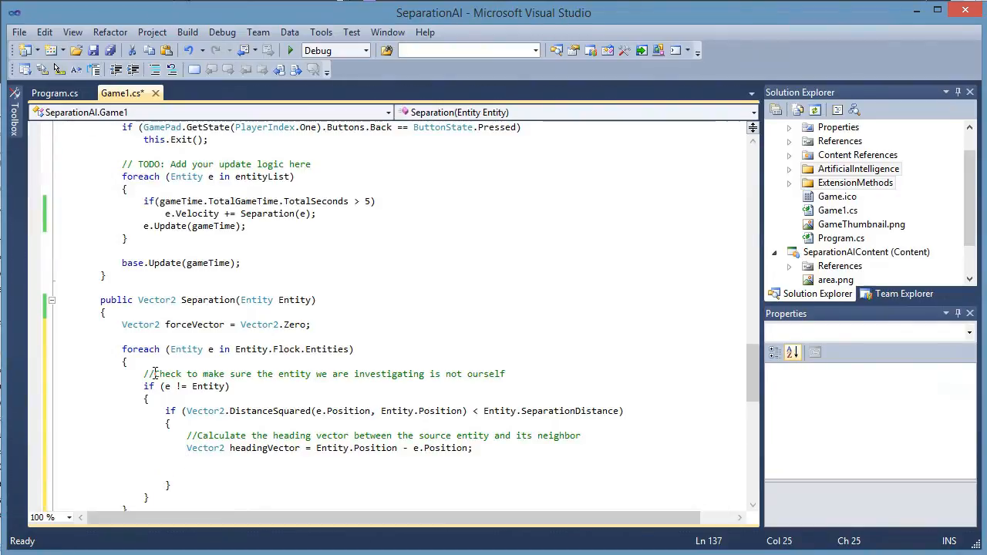
# Comment that headingVector.Length() gives the distance, and declare float scale = headingVector.Length()
pyautogui.write('//')
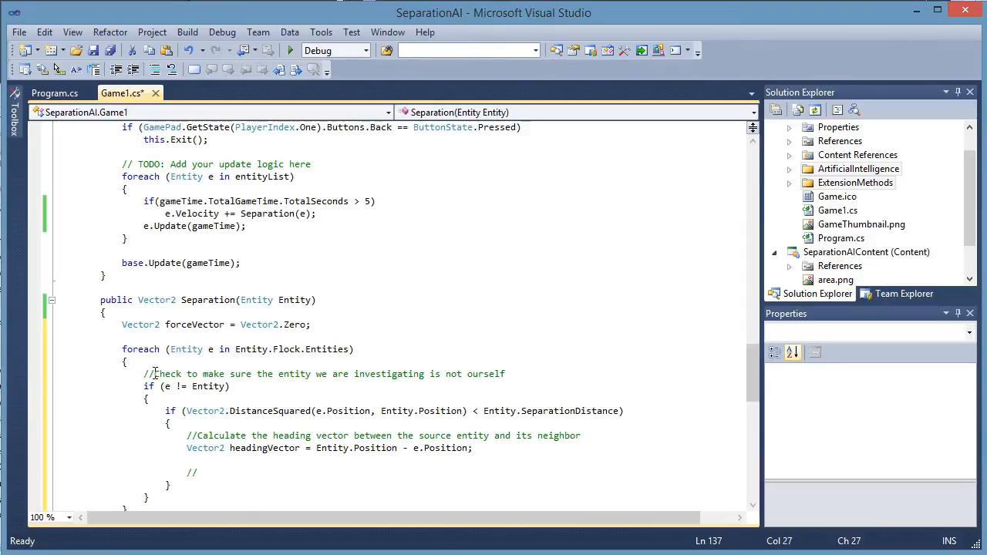
pyautogui.write('Cal')
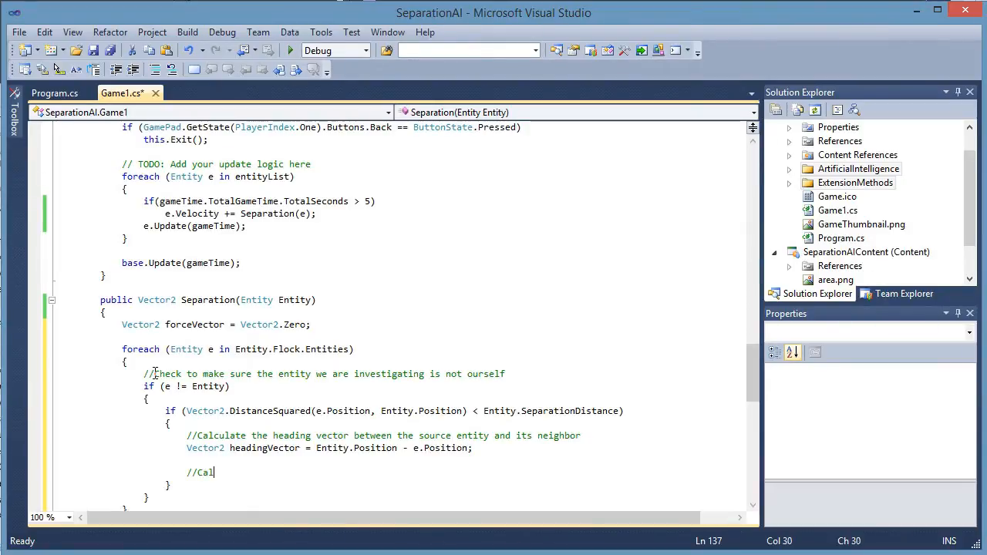
pyautogui.write('culate')
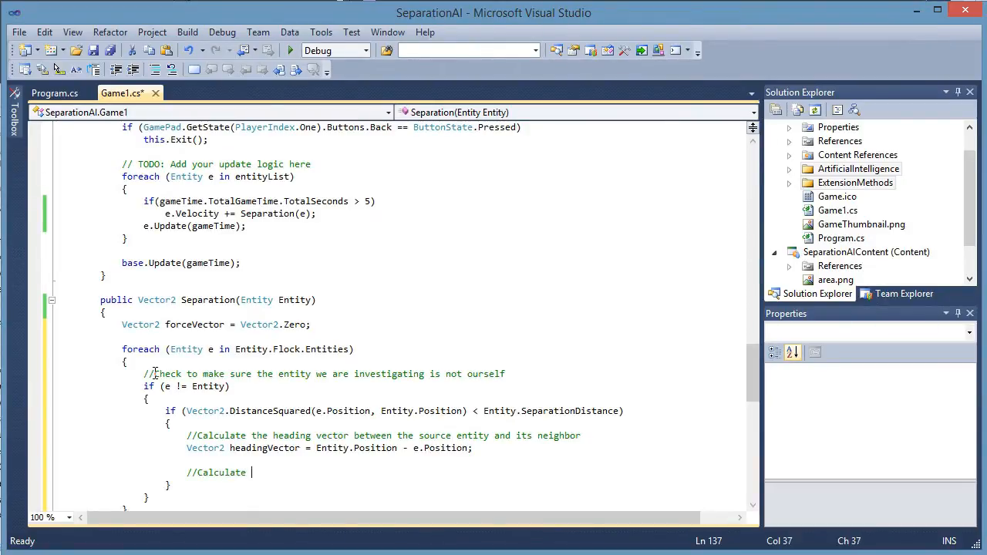
pyautogui.write('the scale value')
pyautogui.write('//headingV')
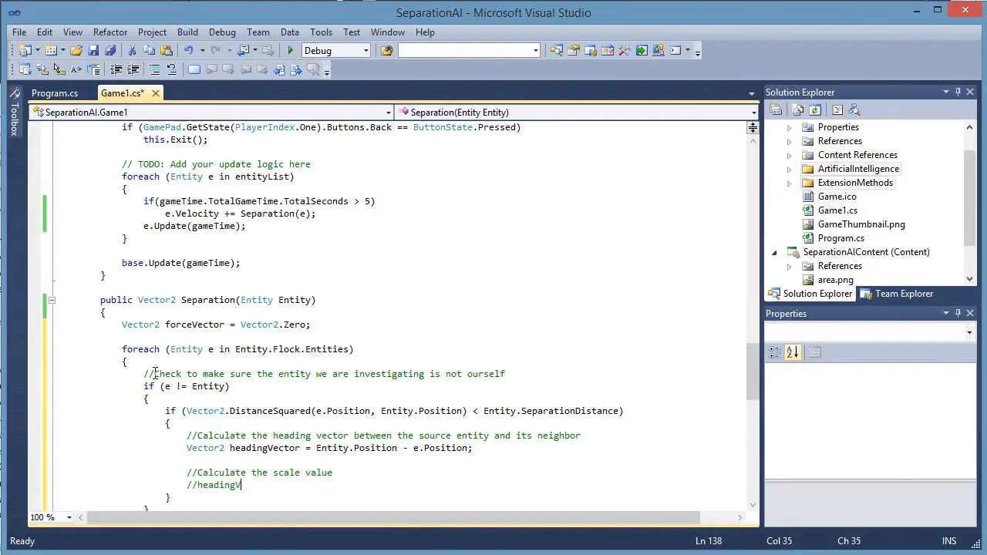
pyautogui.write('ector.len')
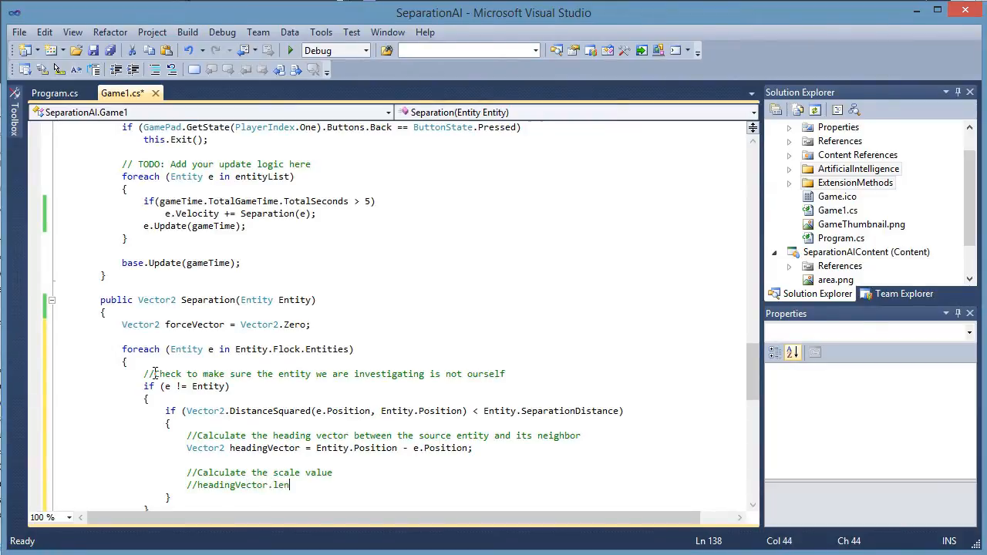
pyautogui.write('gth()')
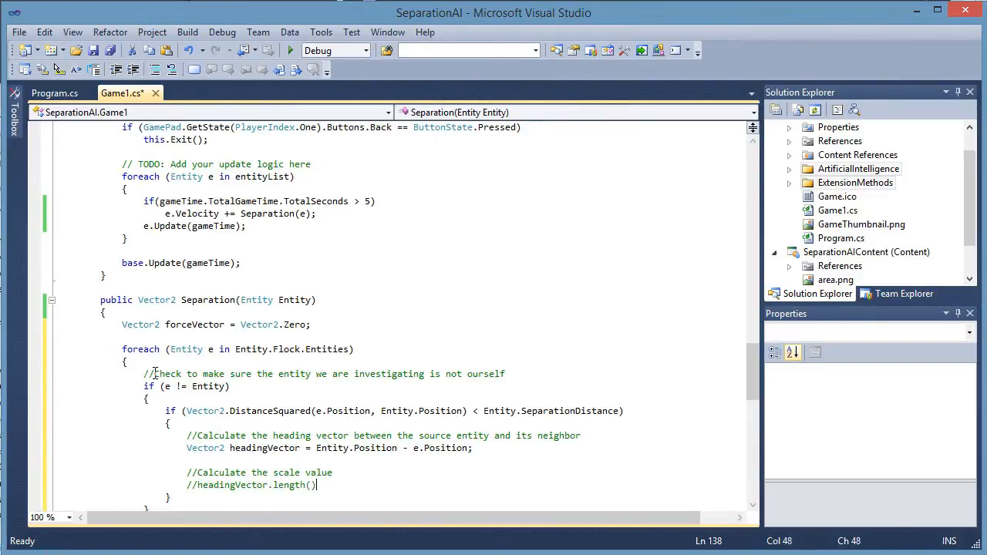
pyautogui.write('will give u')
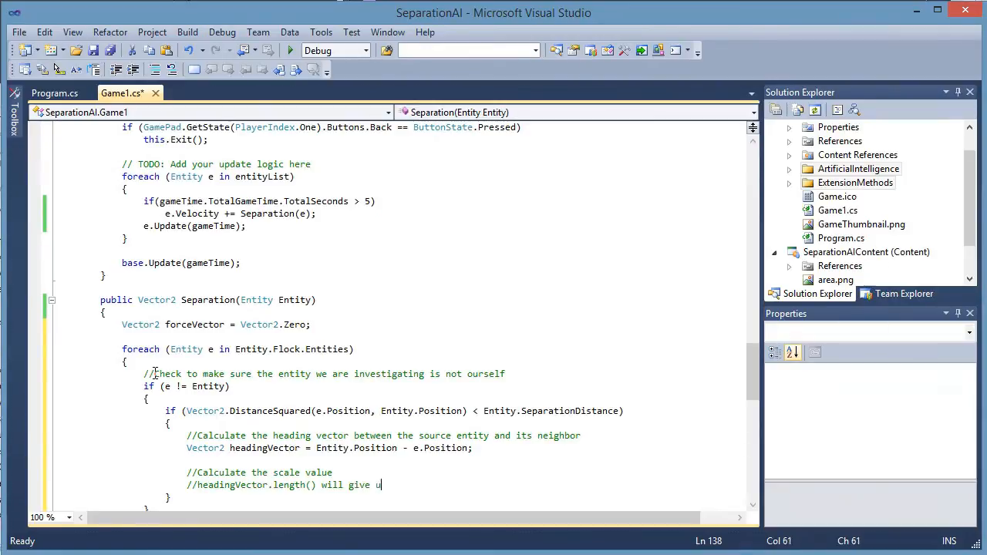
pyautogui.write('s the dista')
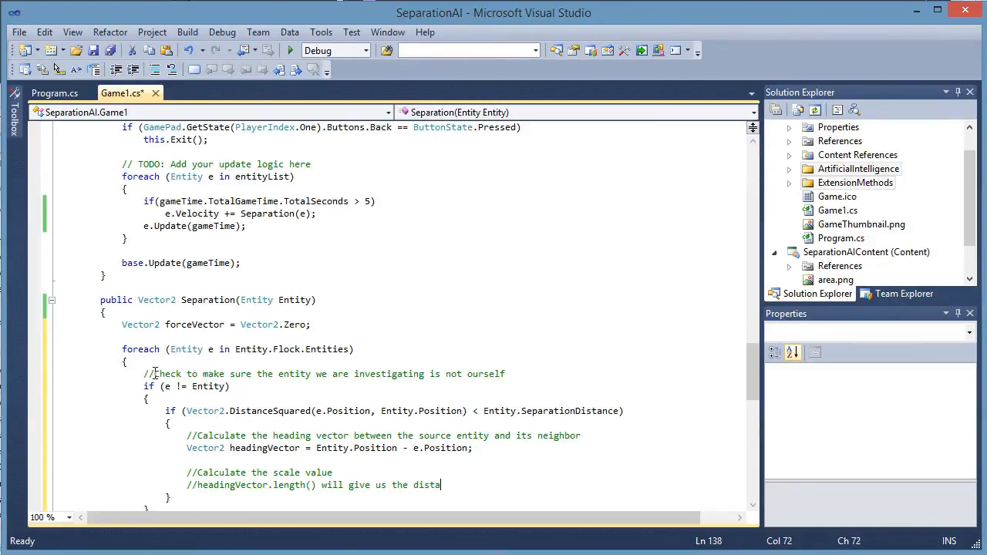
pyautogui.write('nce between the entities')
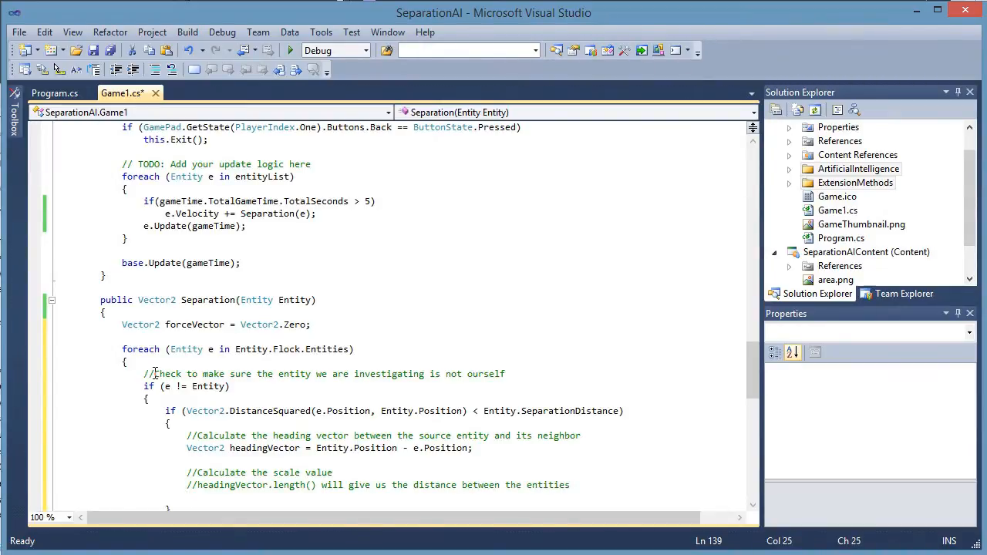
pyautogui.write('float scale =')
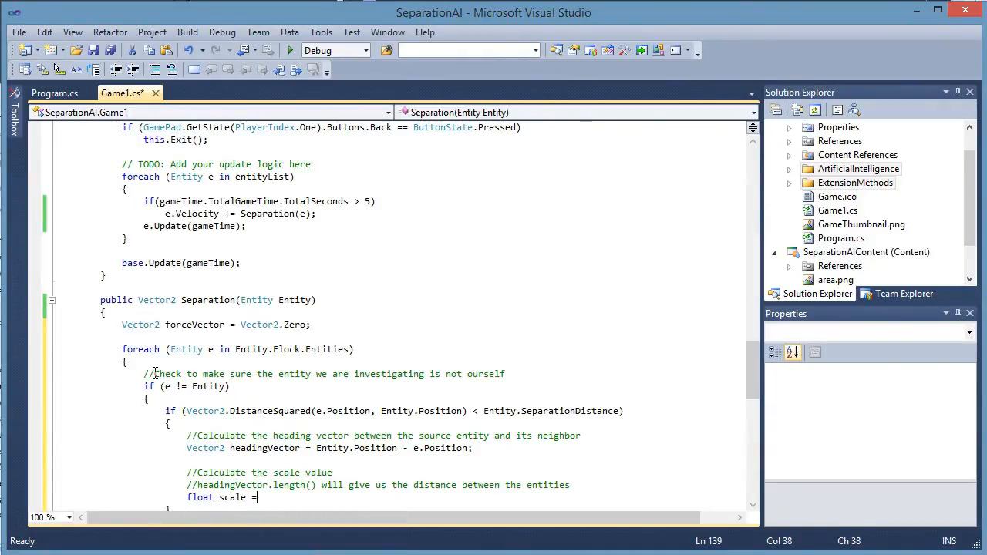
pyautogui.write('headingVector.Length();')
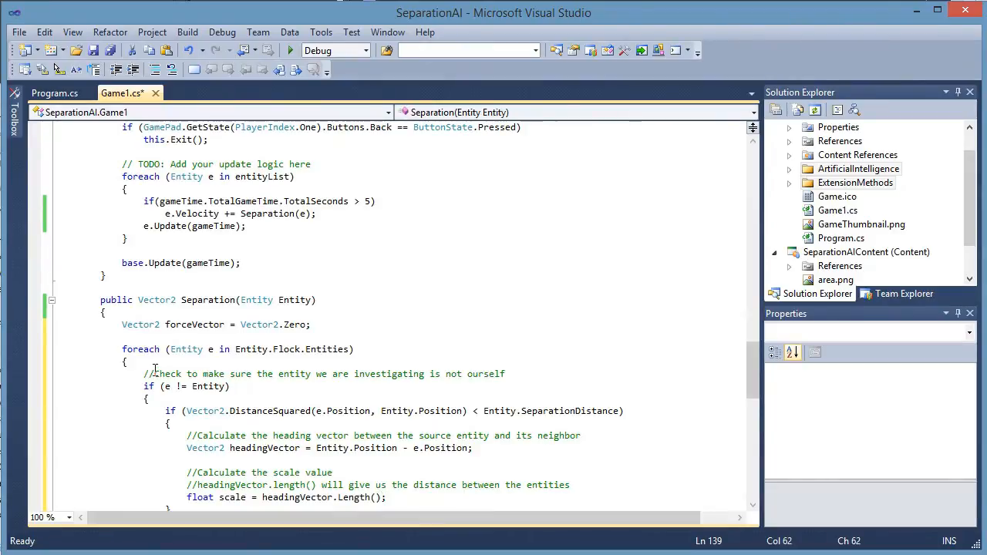
# Divide scale by (float)Math.Sqrt(Entity.SeparationDistance) to complete the statement
pyautogui.scroll(-3)
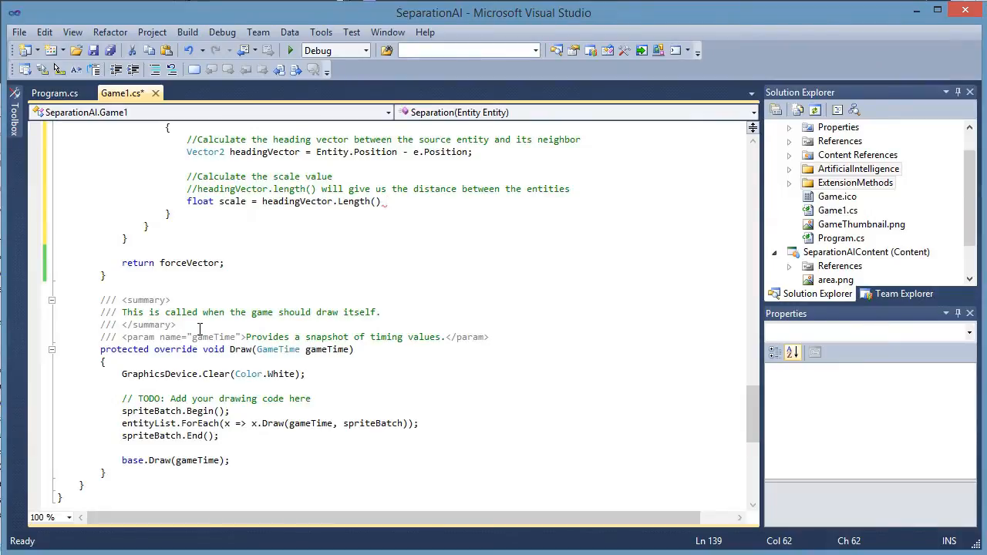
pyautogui.write('/ (')
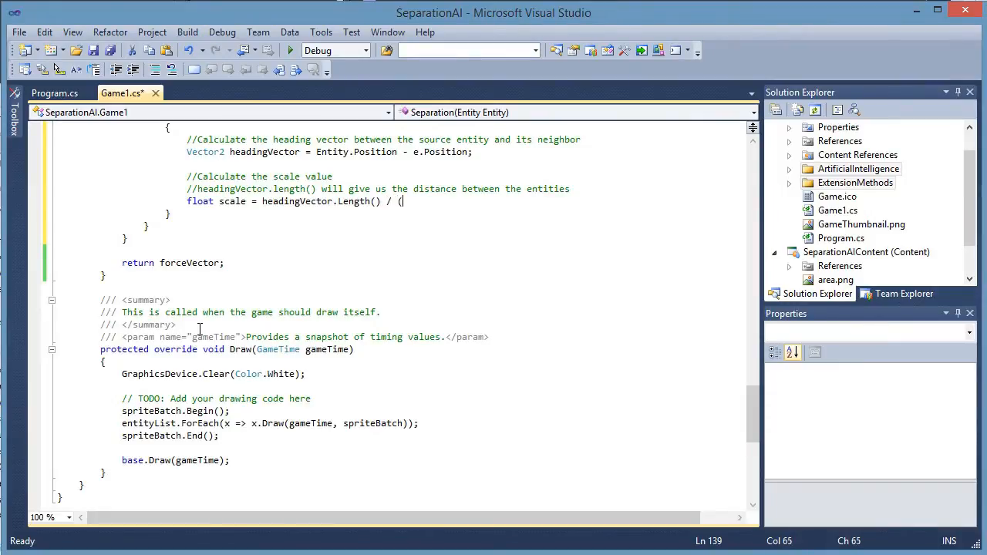
pyautogui.write('float)')
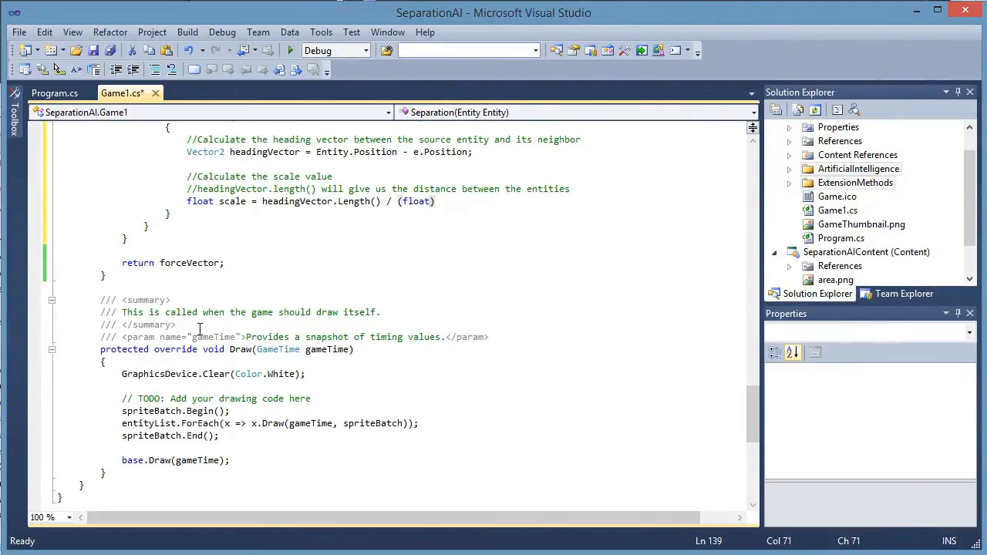
pyautogui.write('Math.')
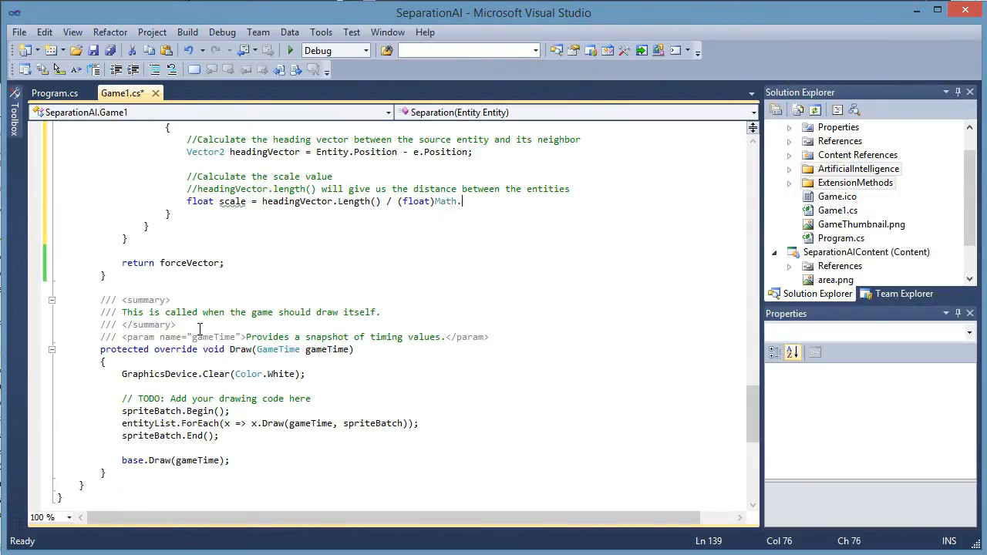
pyautogui.write('Sqrt(')
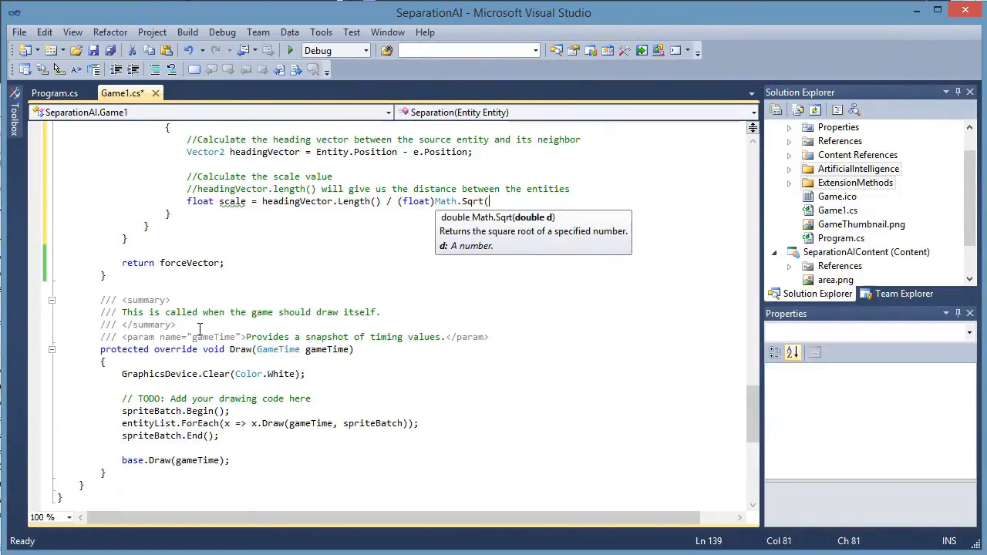
pyautogui.write('Entity.se')
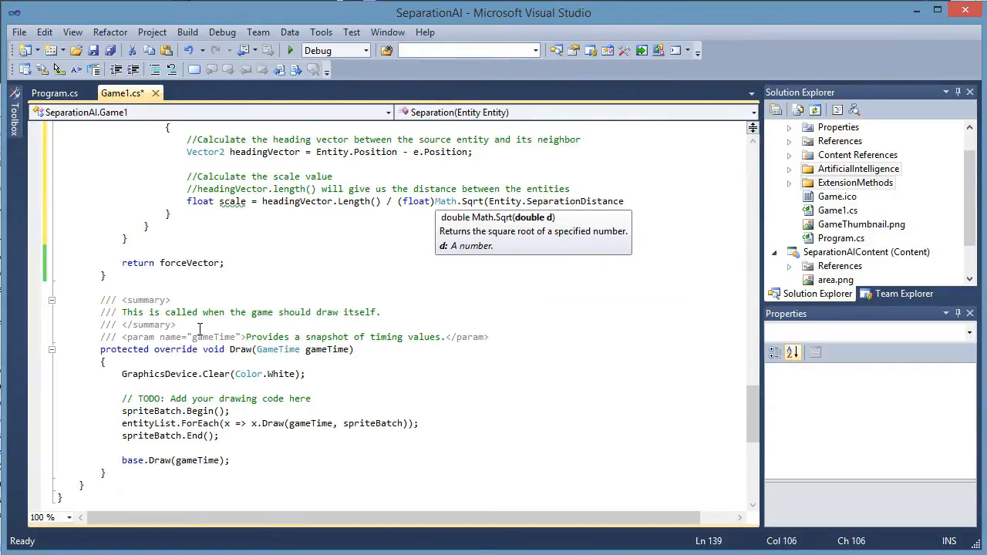
pyautogui.write(');')
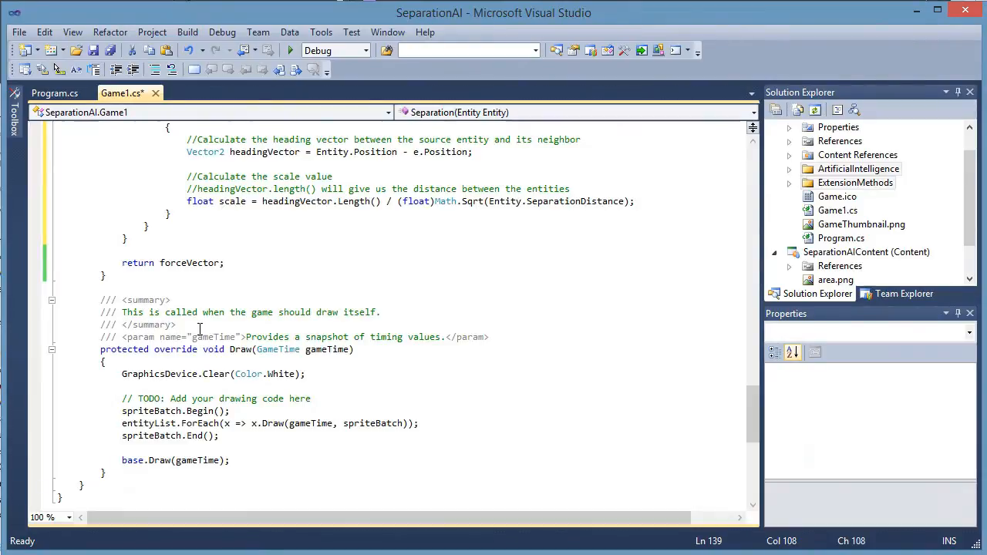
pyautogui.moveTo(416, 201)
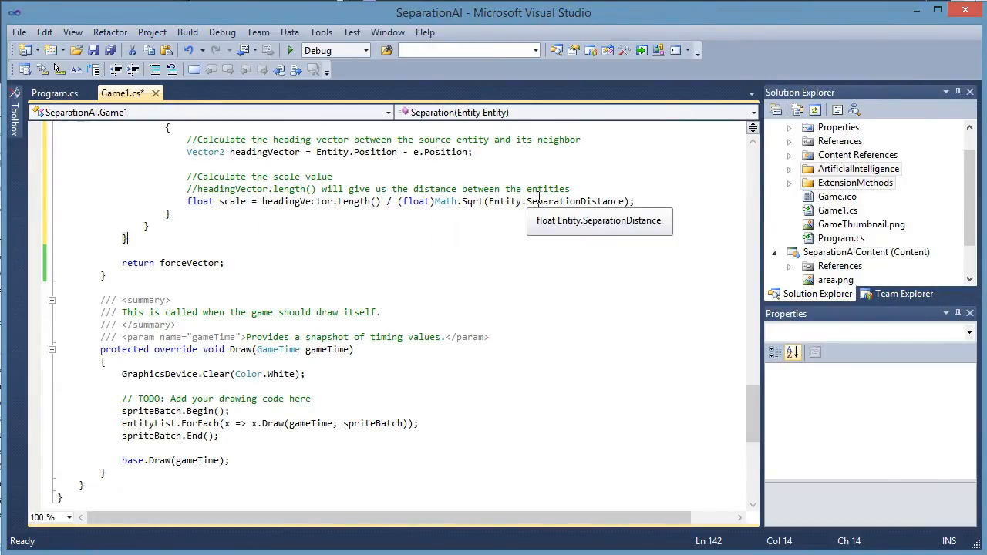
pyautogui.click(650, 201)
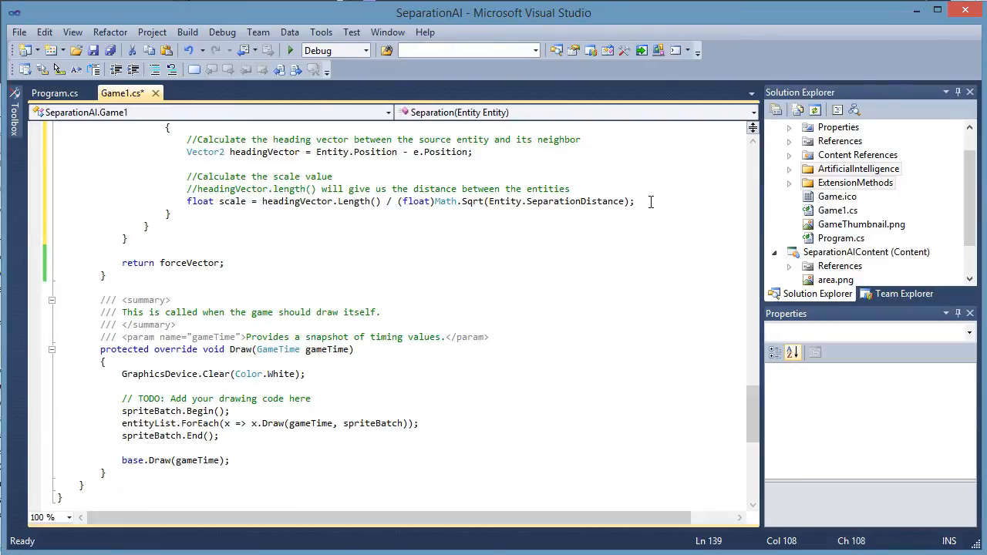
# Comment that closer entities get a more intense force, then set forceVector = Vector2.Normalize(headingVector) / scale
pyautogui.write('//The closer we a')
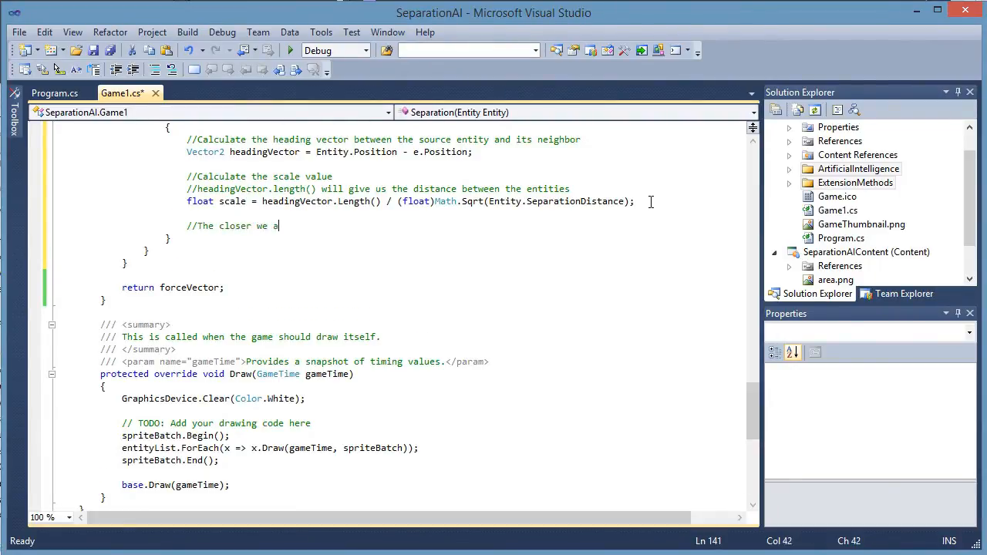
pyautogui.write('re, the more inte')
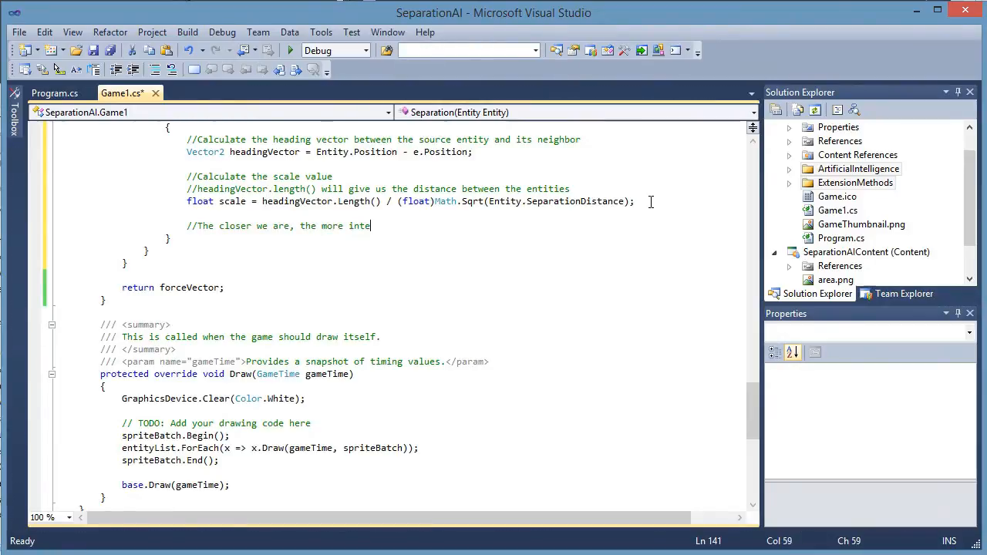
pyautogui.write('nse the force')
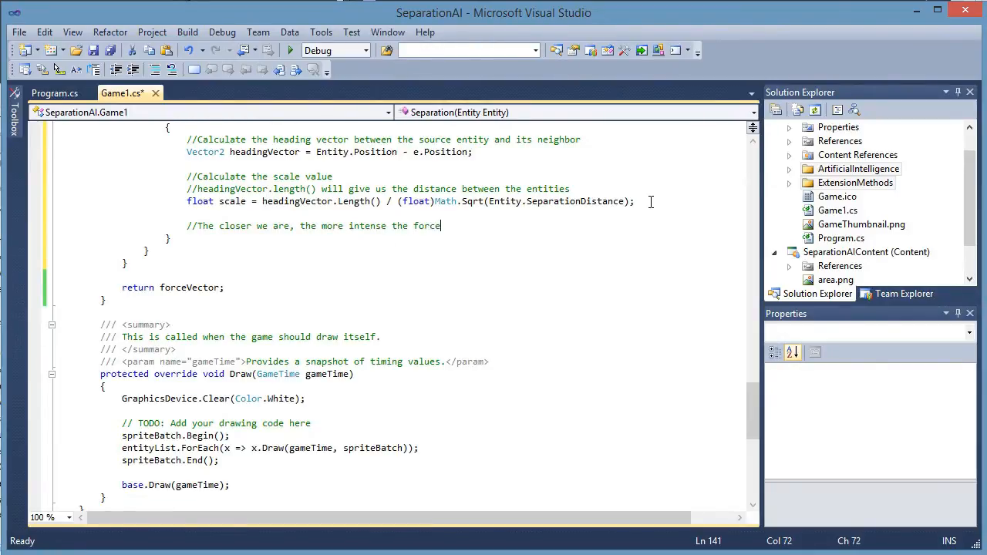
pyautogui.write('vector will be (scaled')
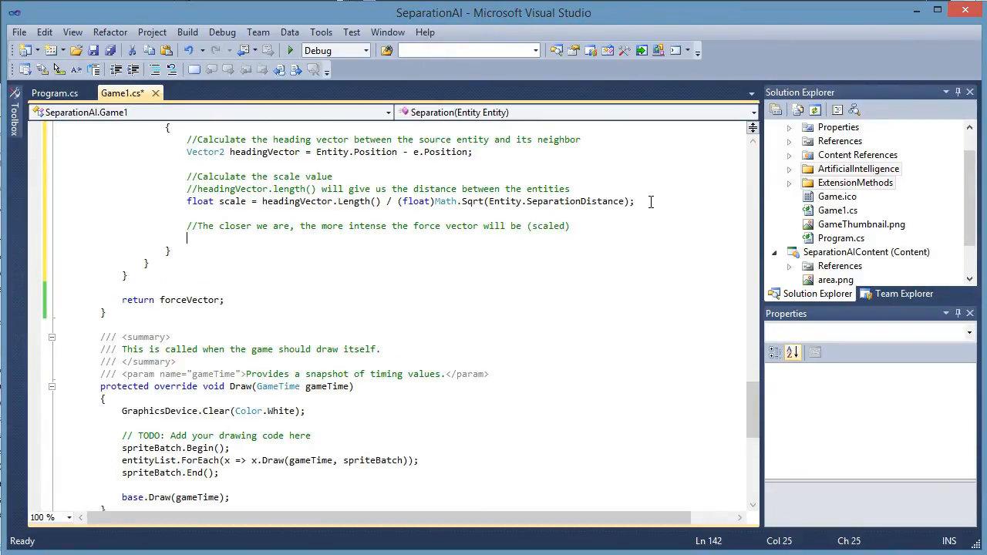
pyautogui.write('forceVector =')
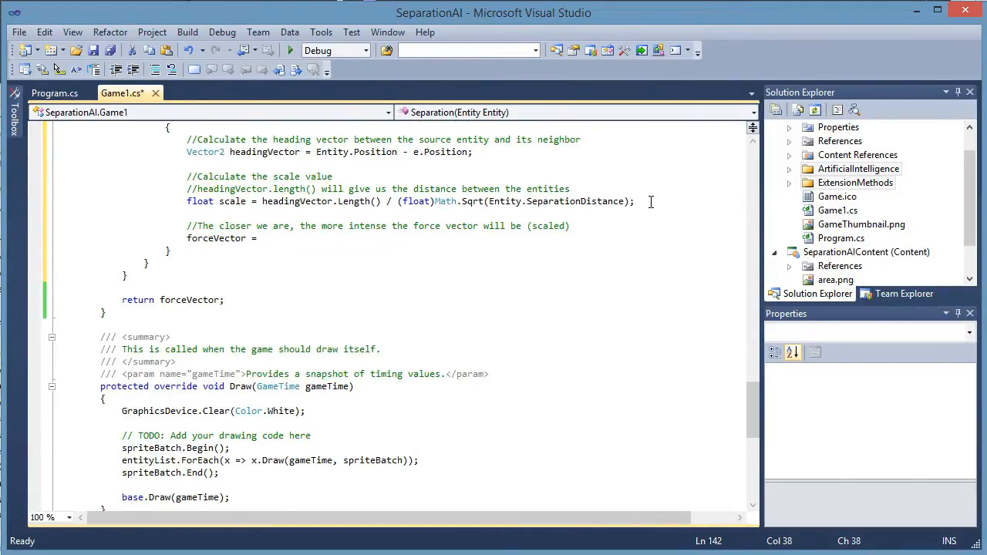
pyautogui.write('Vector2.Normalize(')
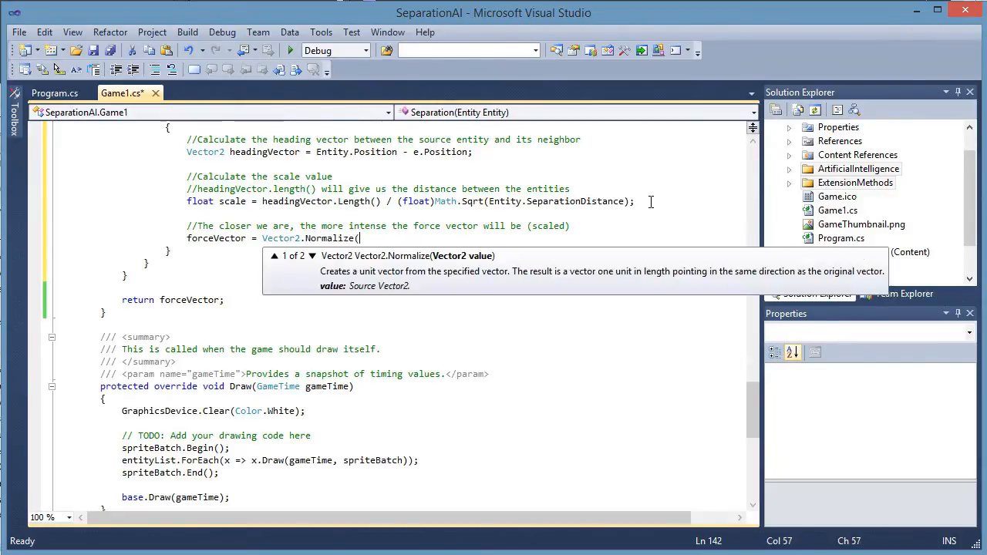
pyautogui.write('headingVector)')
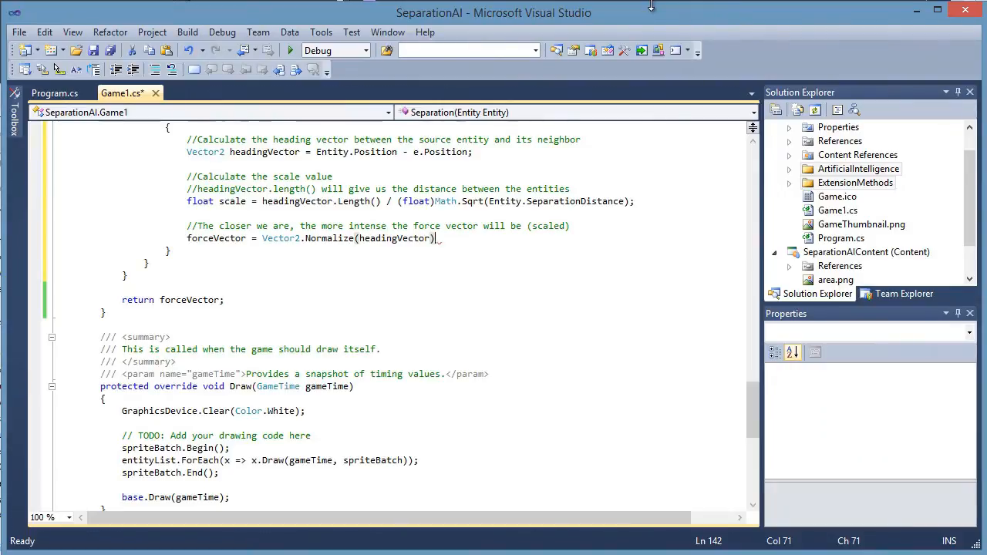
pyautogui.write('/')
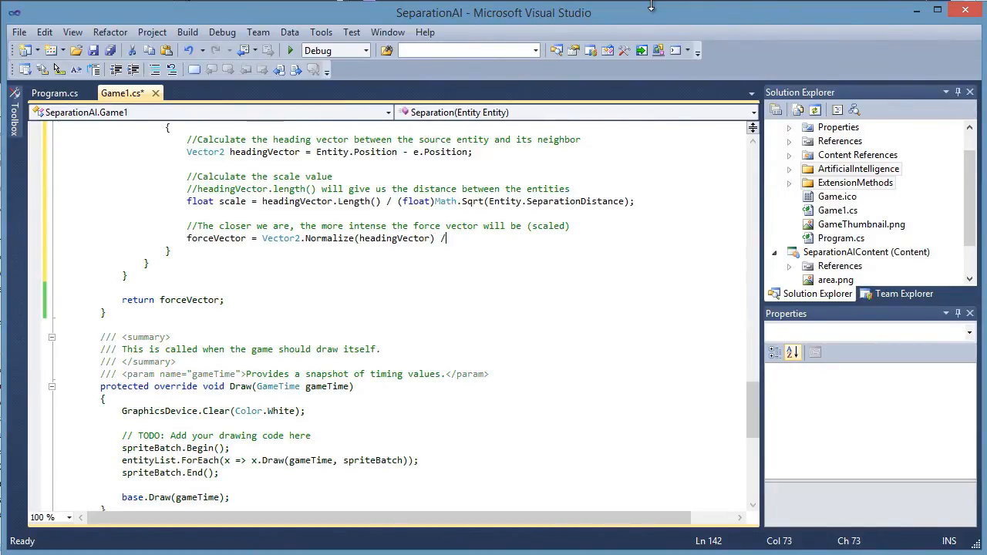
pyautogui.write('scale;')
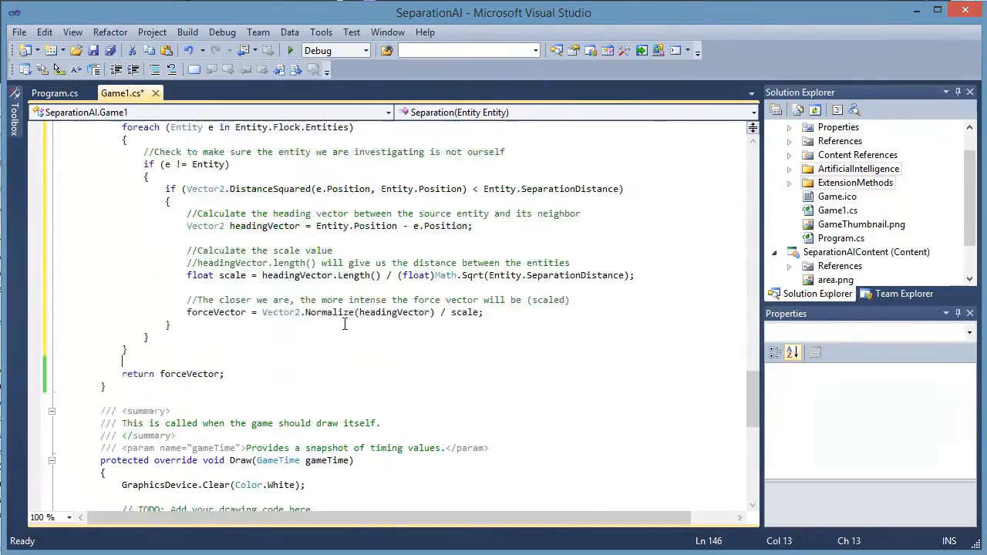
pyautogui.scroll(3)
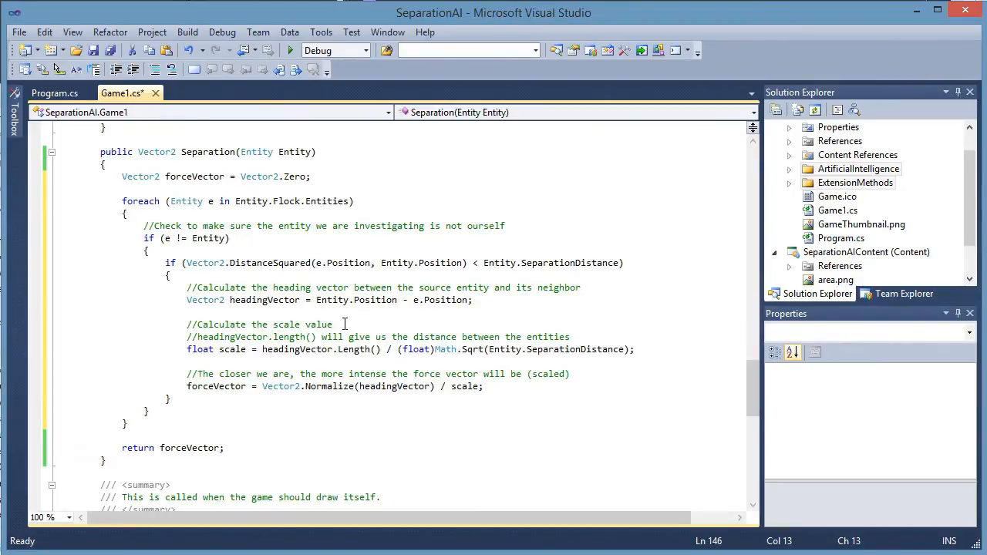
pyautogui.click(122, 435)
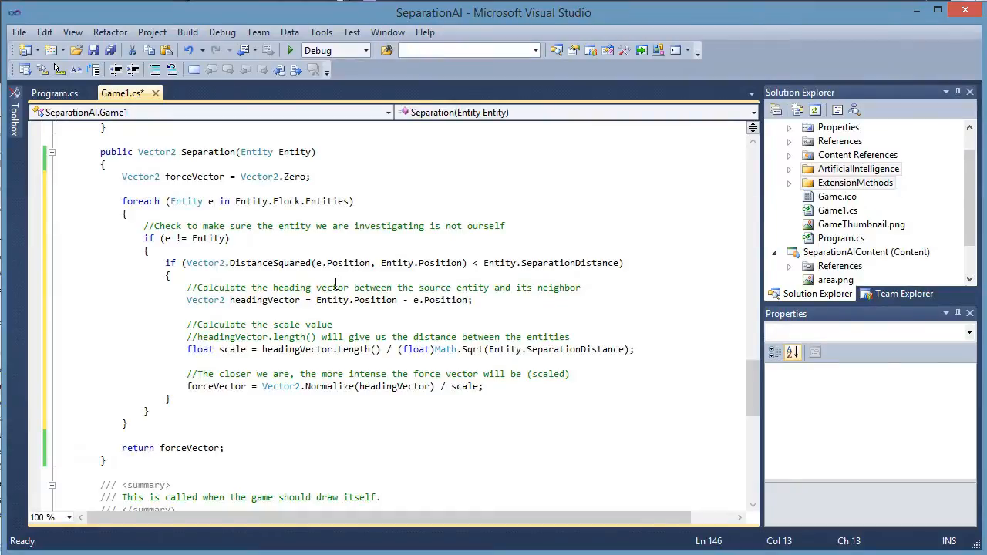
pyautogui.scroll(3)
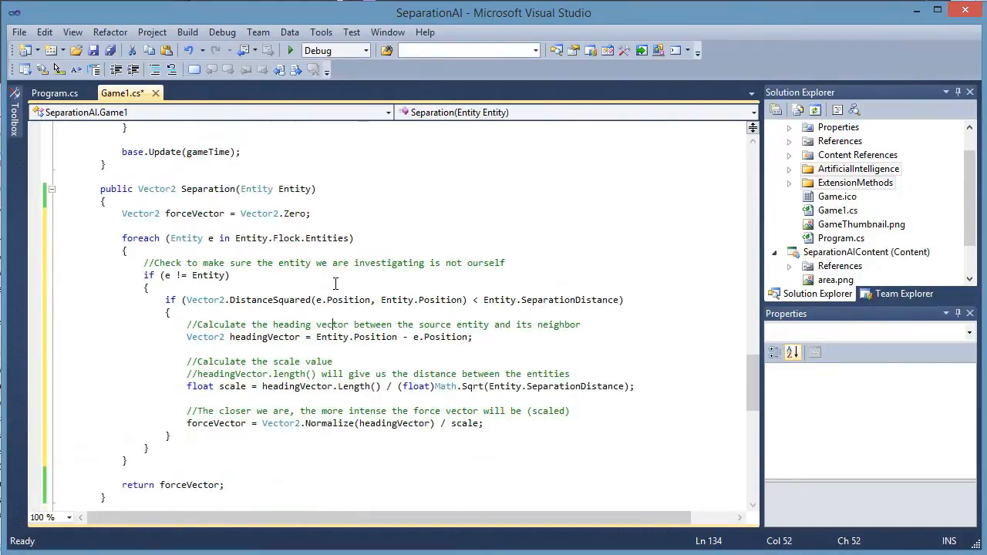
pyautogui.moveTo(205, 337)
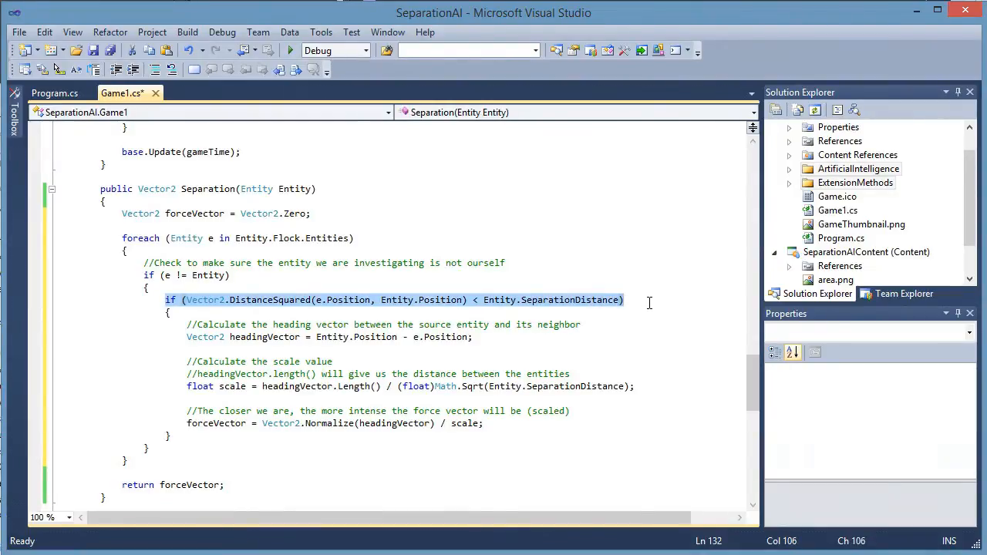
pyautogui.moveTo(492, 293)
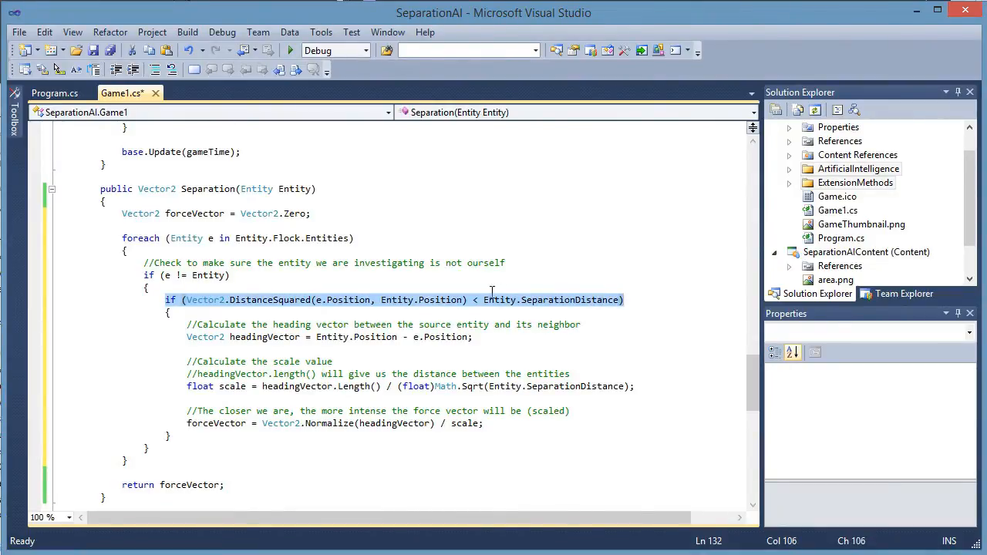
pyautogui.moveTo(407, 270)
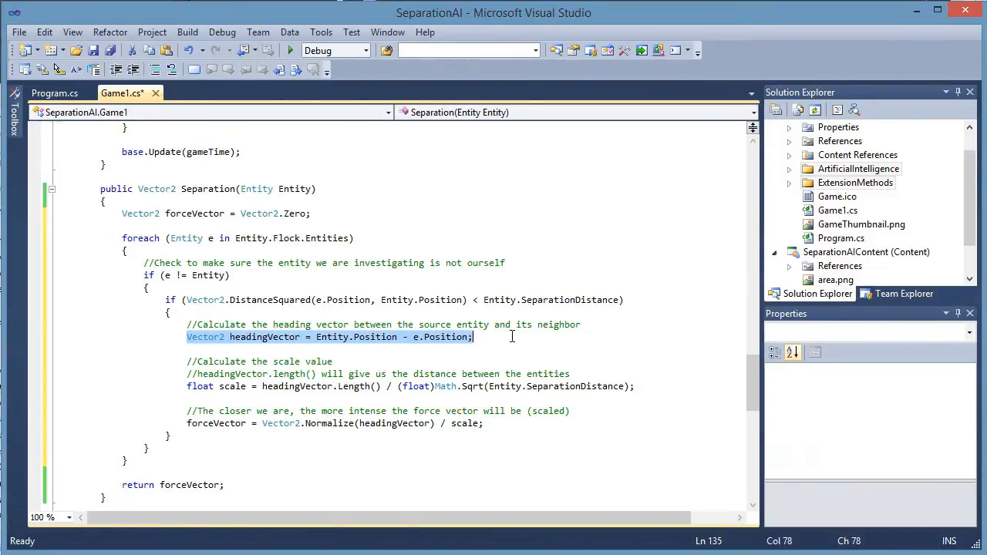
pyautogui.moveTo(436, 347)
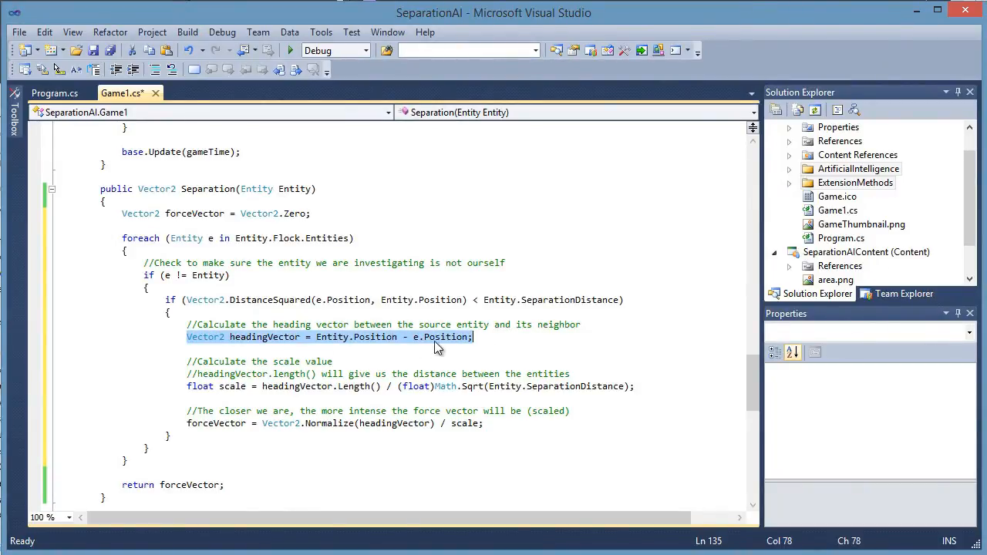
pyautogui.moveTo(417, 342)
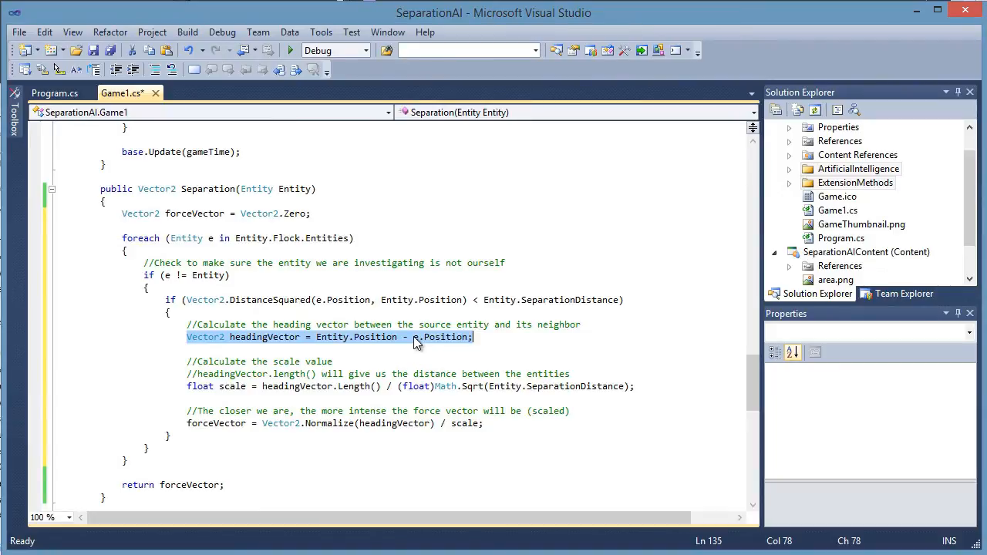
pyautogui.click(300, 351)
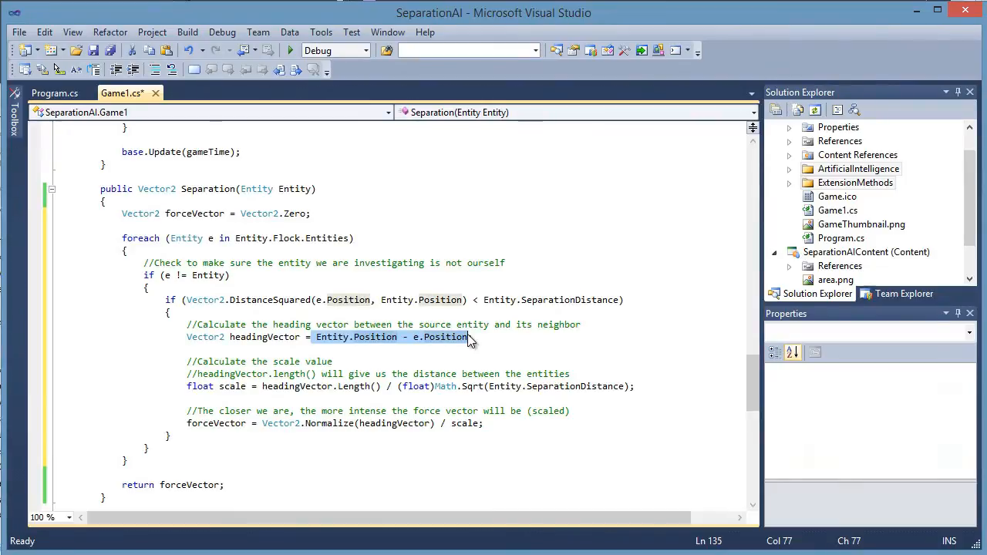
pyautogui.moveTo(445, 346)
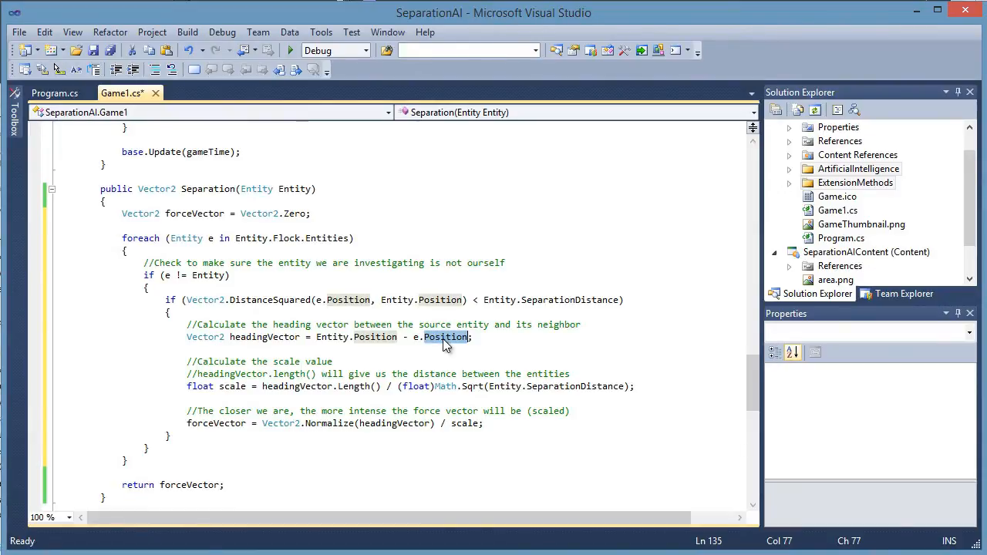
pyautogui.moveTo(293, 374)
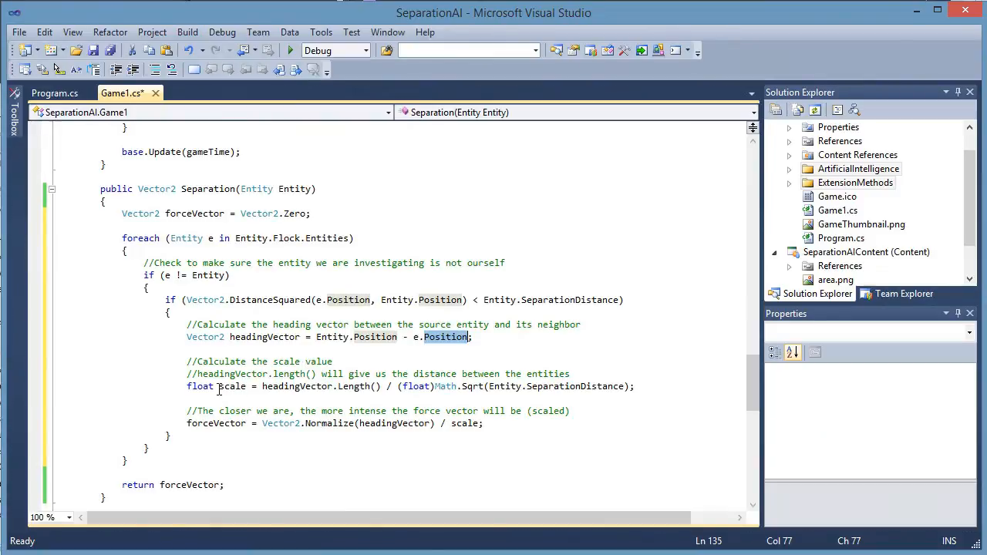
pyautogui.moveTo(308, 386)
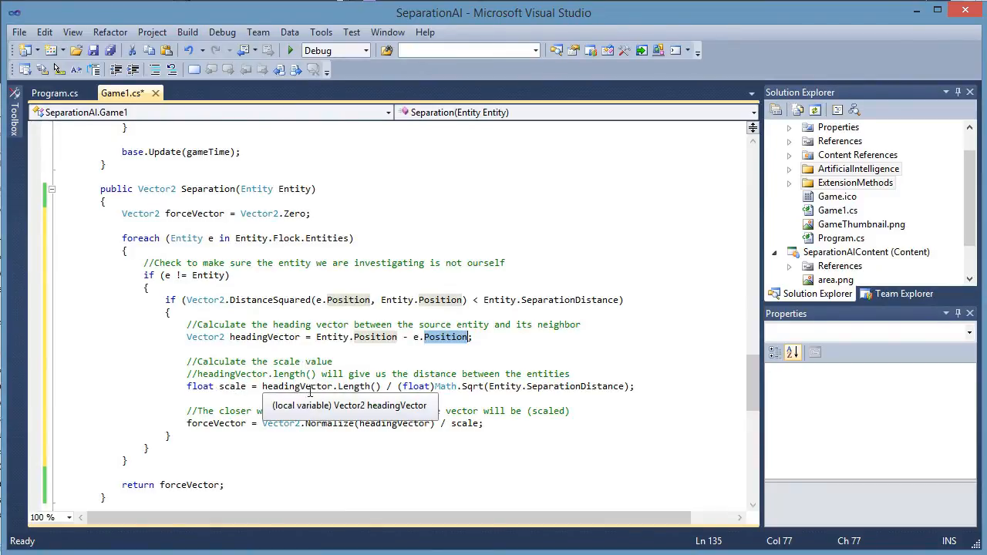
pyautogui.moveTo(416, 386)
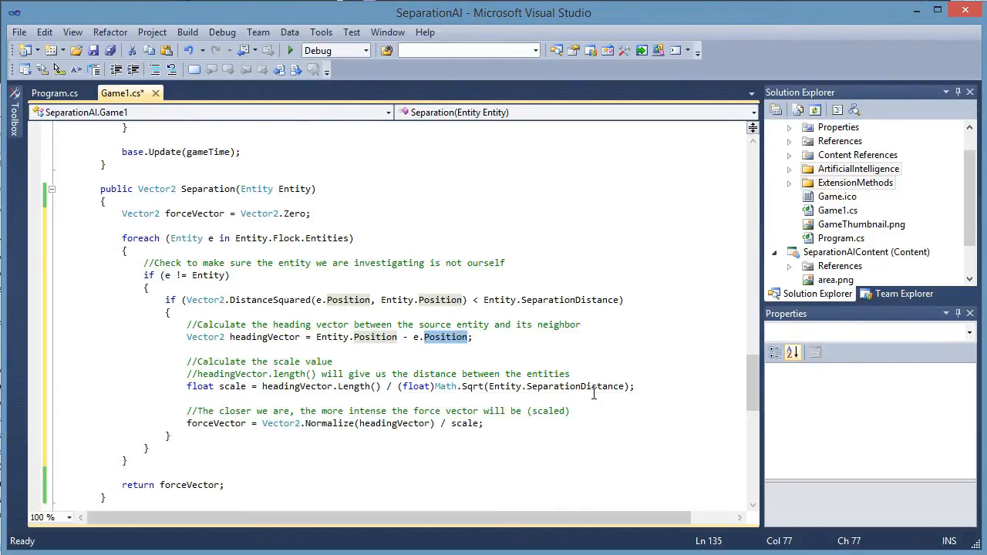
pyautogui.moveTo(614, 396)
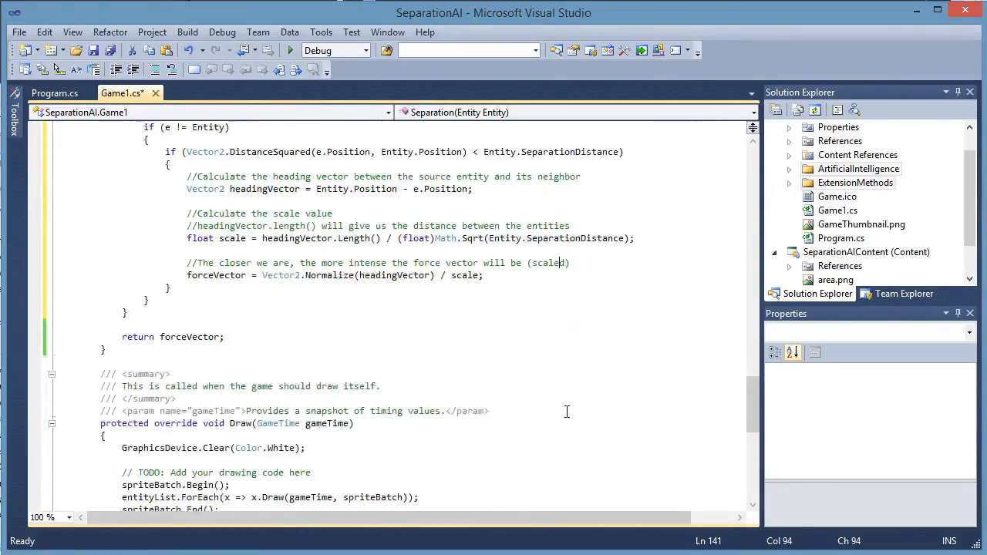
# Run the SeparationAI game with Start Debugging and watch the entity on screen
pyautogui.scroll(3)
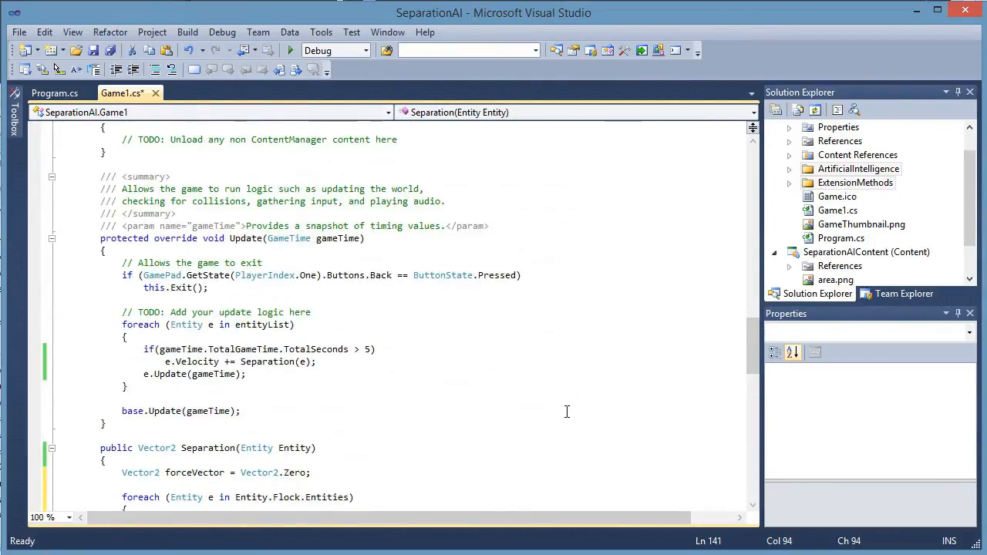
pyautogui.click(290, 49)
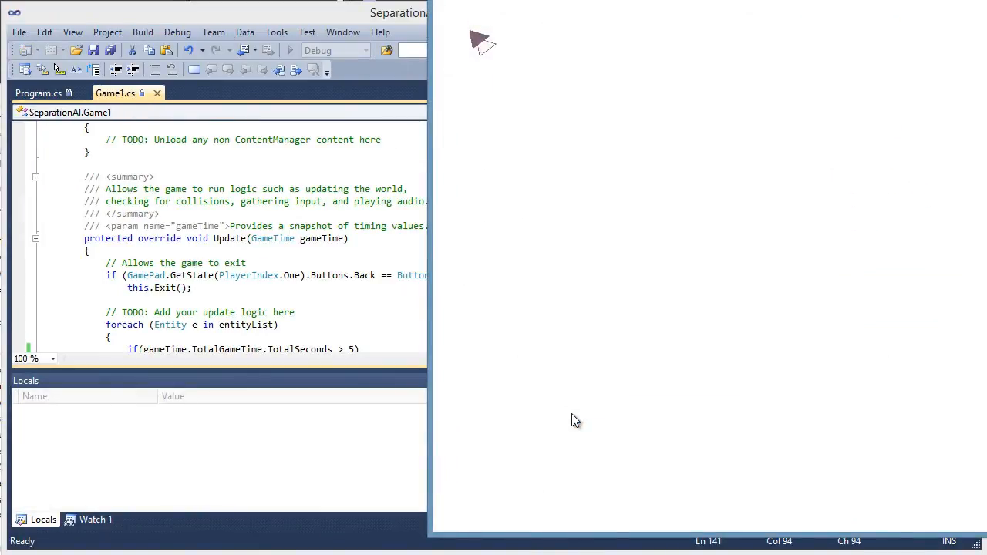
pyautogui.click(290, 50)
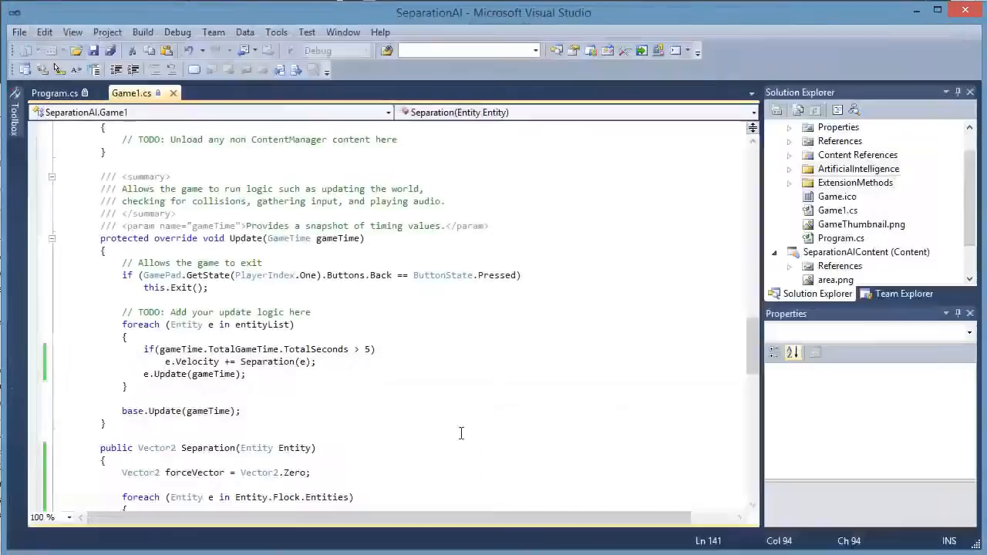
pyautogui.click(290, 49)
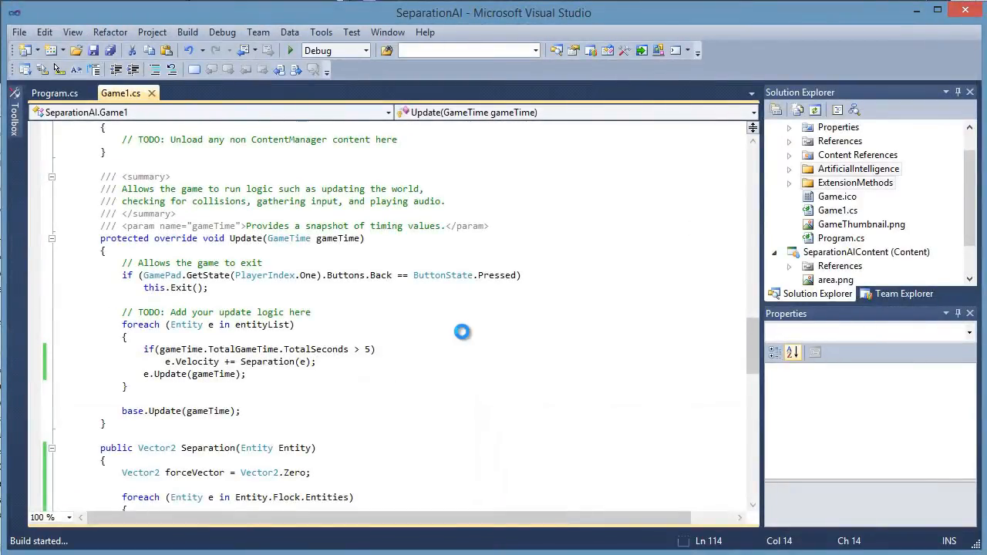
# Run SeparationAI a second time and watch the entities separate
pyautogui.click(290, 50)
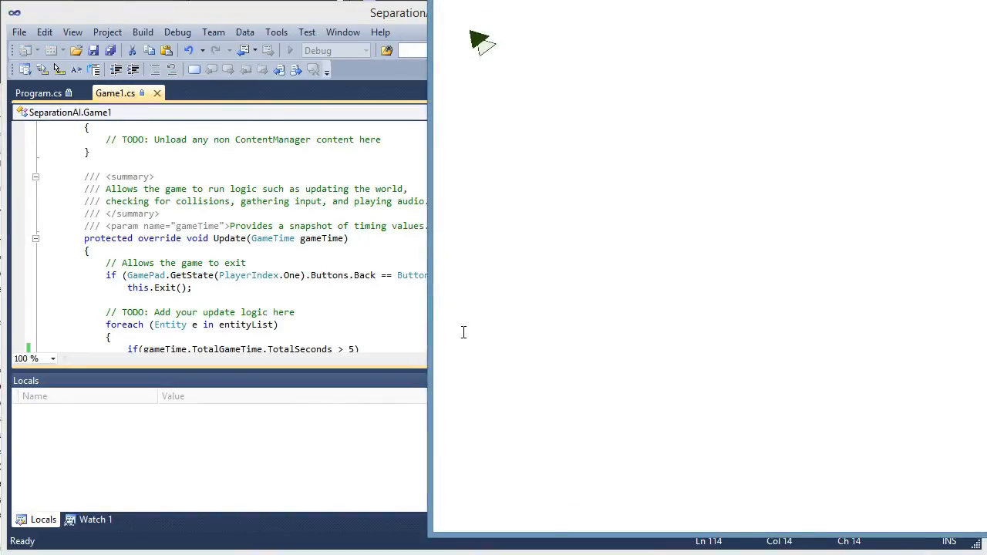
pyautogui.click(289, 50)
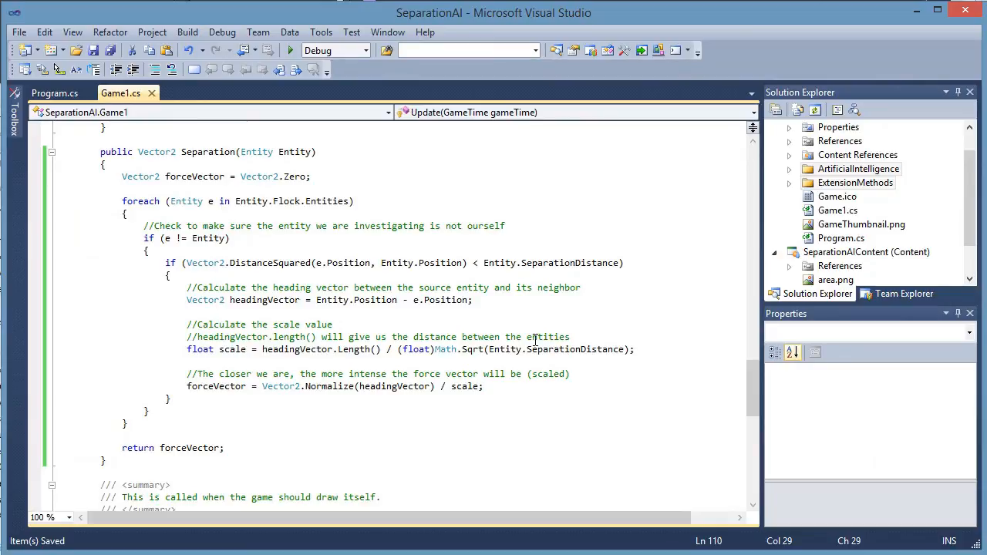
pyautogui.moveTo(535, 340)
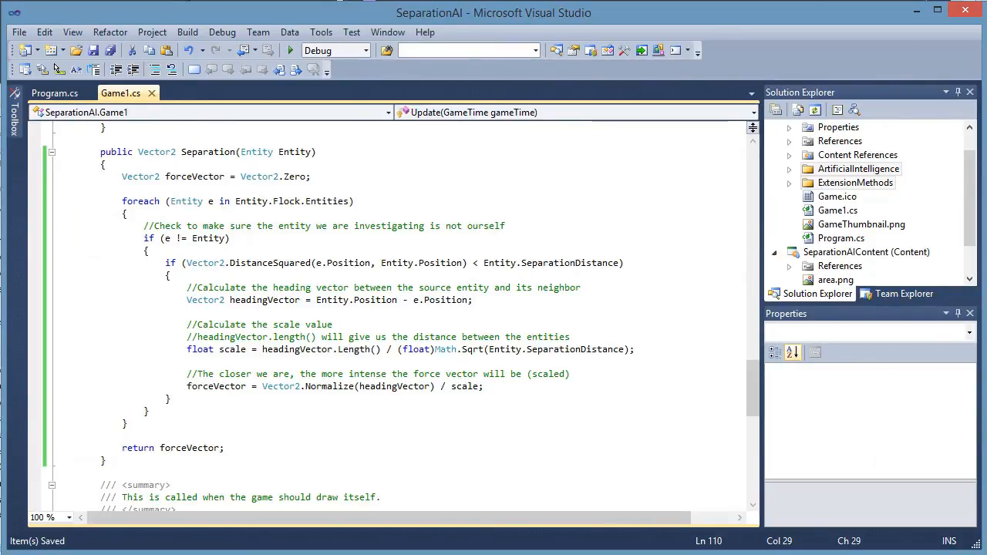